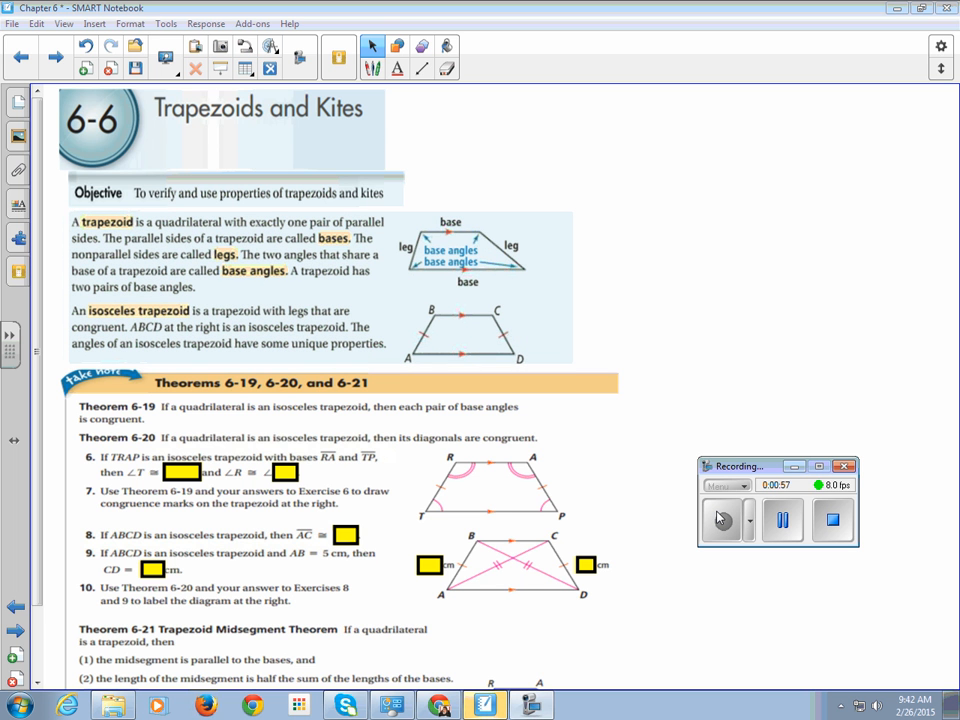
# Step: Switch to the Pen for freehand ink on the trapezoid definition diagram
pyautogui.click(371, 68)
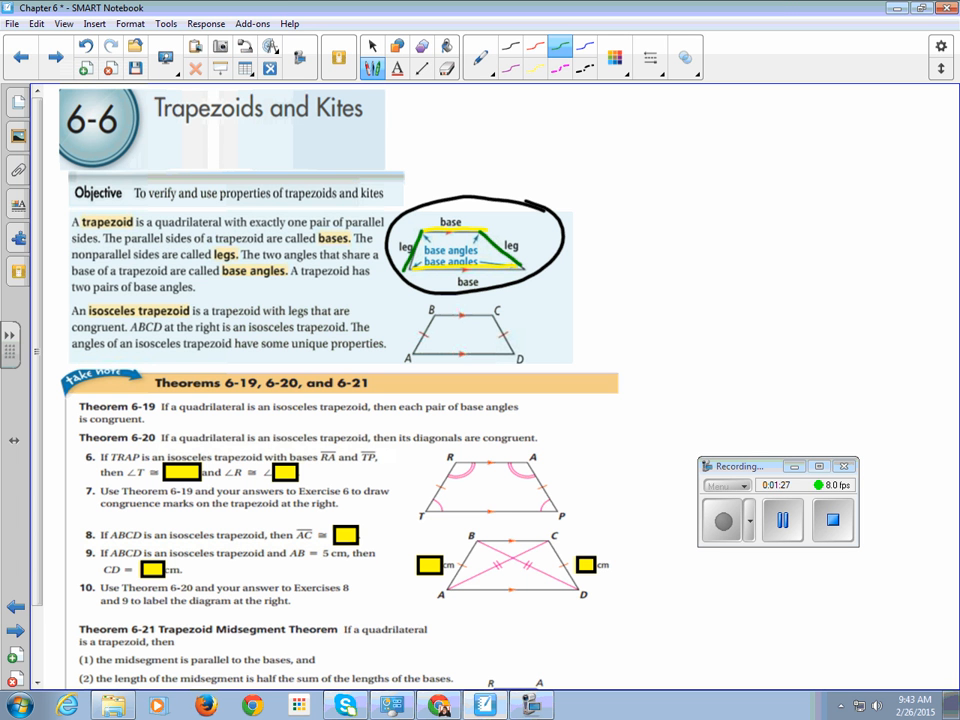
# Step: Choose the yellow highlighter and mark trapezoid ABCD's base angles
pyautogui.click(481, 57)
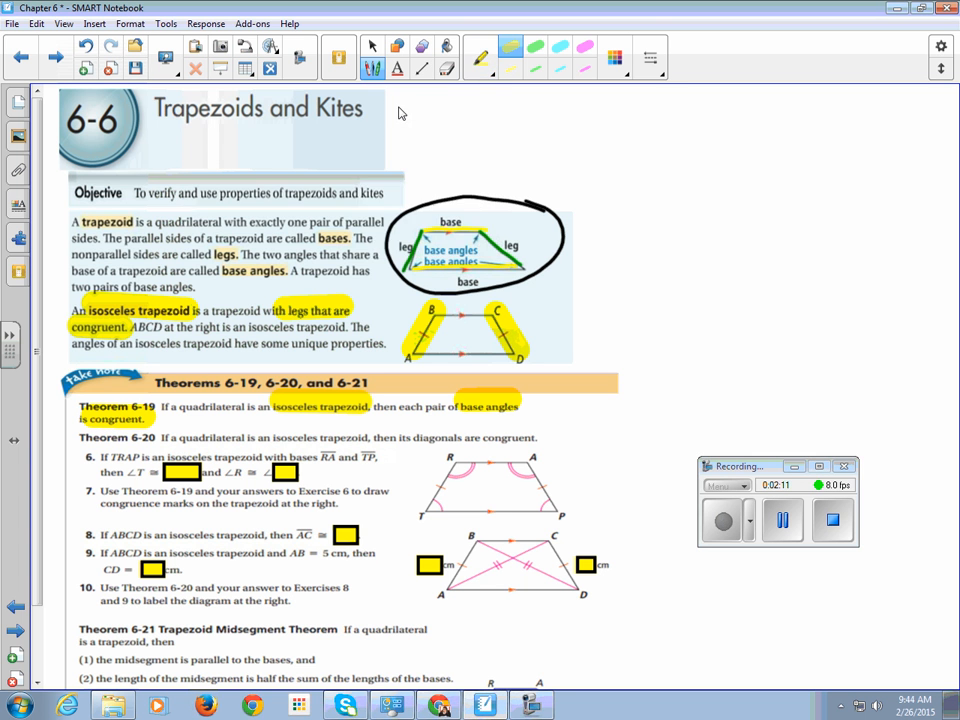
pyautogui.moveTo(700, 252); pyautogui.dragTo(595, 252)
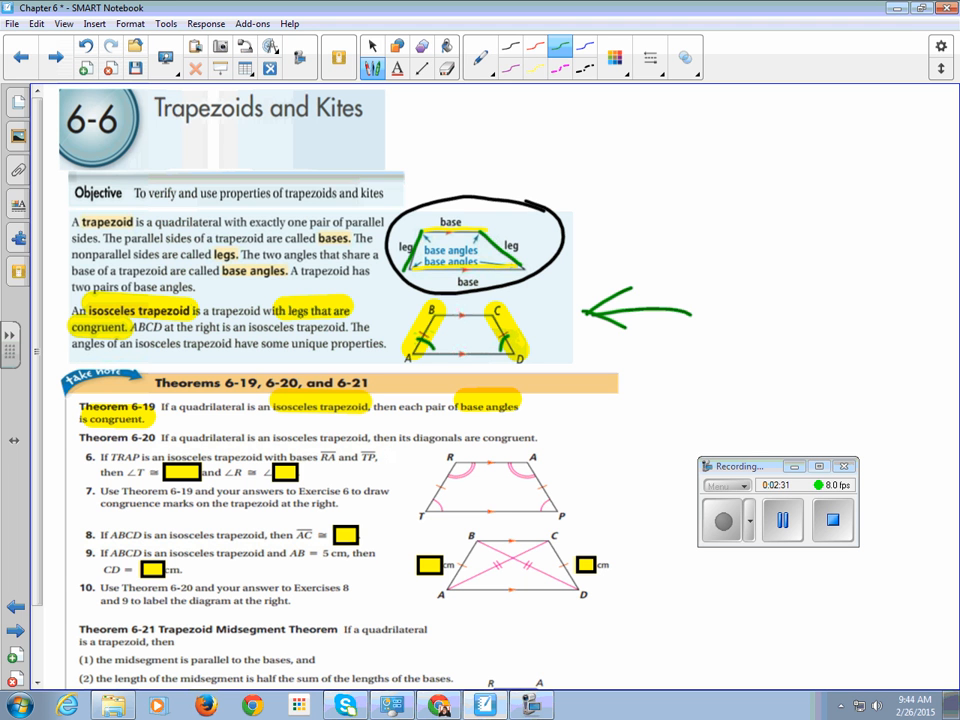
# Step: Set the ink type to Highlighter and move the green arrow to trapezoid TRAP
pyautogui.click(481, 68)
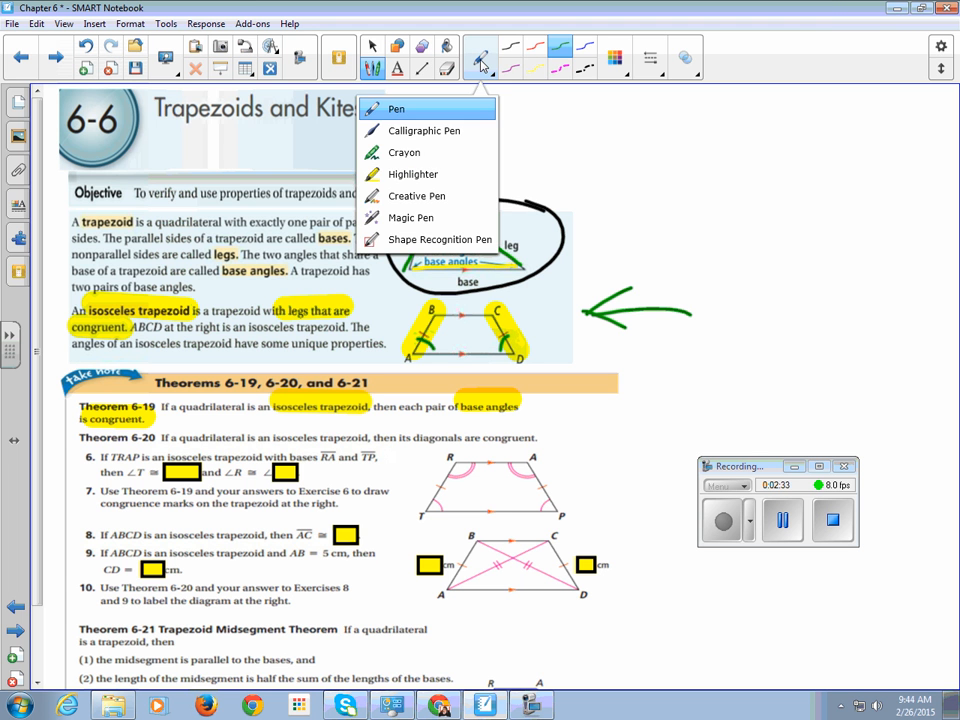
pyautogui.click(396, 108)
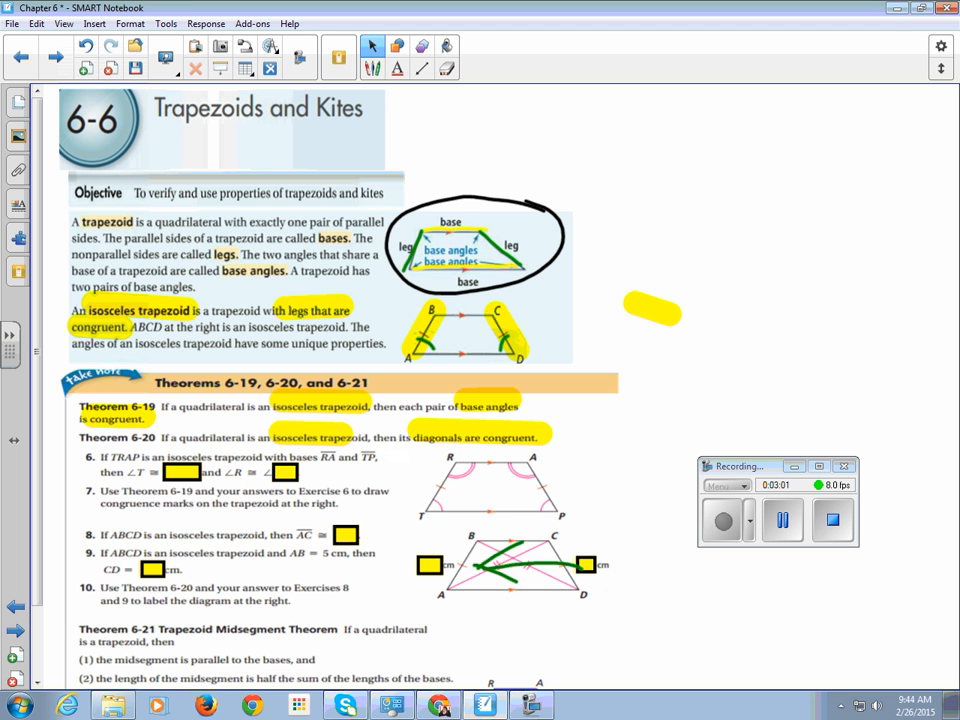
pyautogui.moveTo(820, 365); pyautogui.dragTo(720, 360)
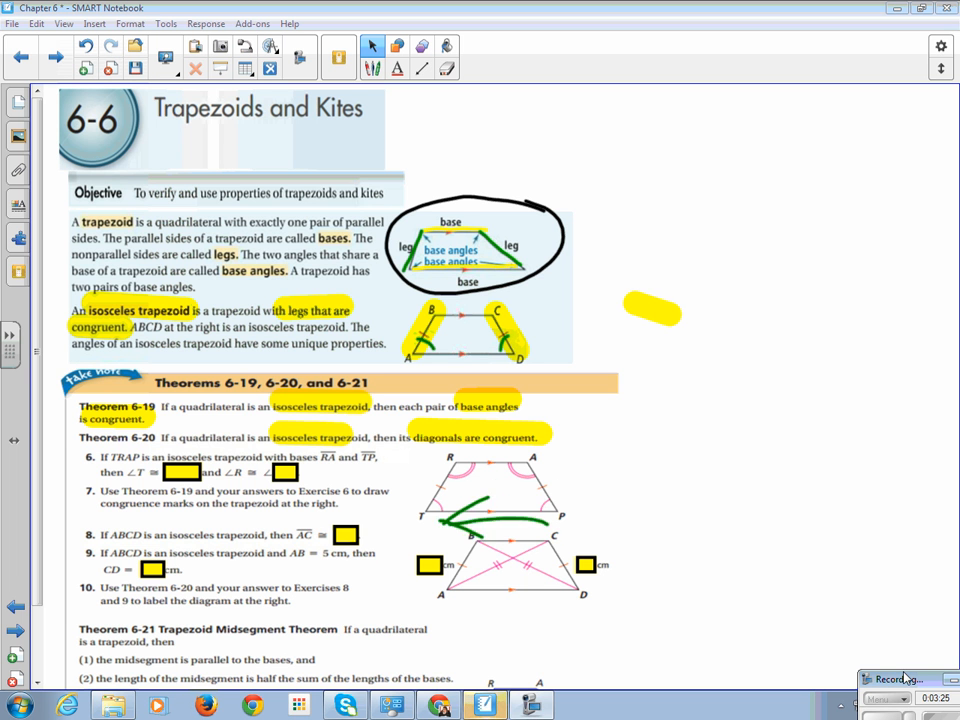
# Step: Point the green arrow at angles R and A, then move it beside ABCD
pyautogui.moveTo(695, 518); pyautogui.dragTo(590, 518)
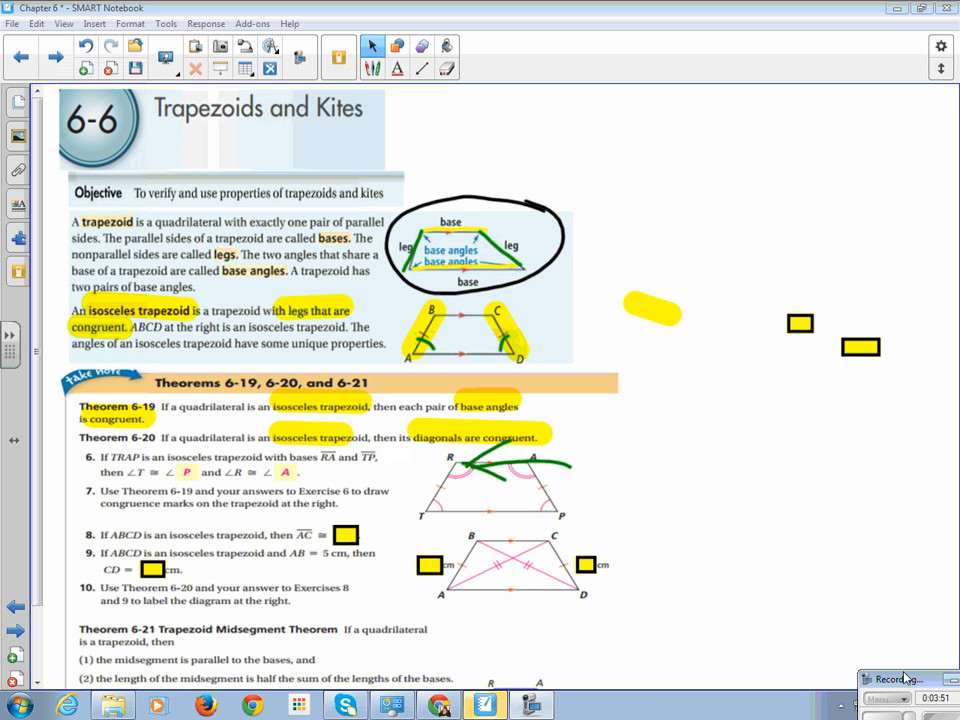
pyautogui.moveTo(700, 485); pyautogui.dragTo(600, 475)
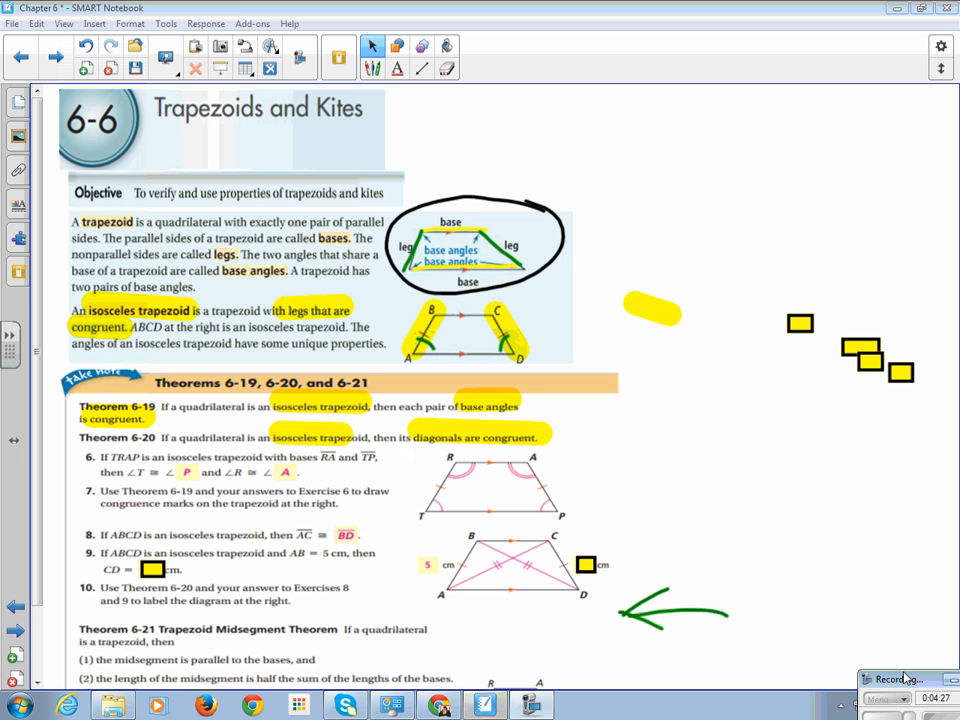
# Step: Scroll down the page to bring exercise 11 into view
pyautogui.scroll(-3)
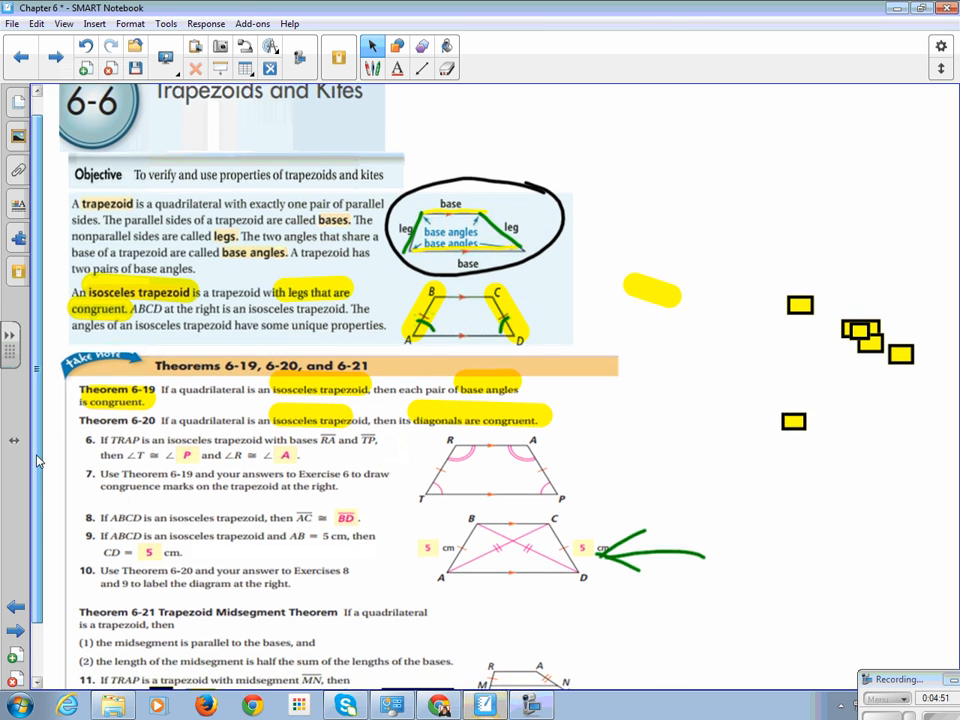
pyautogui.scroll(-3)
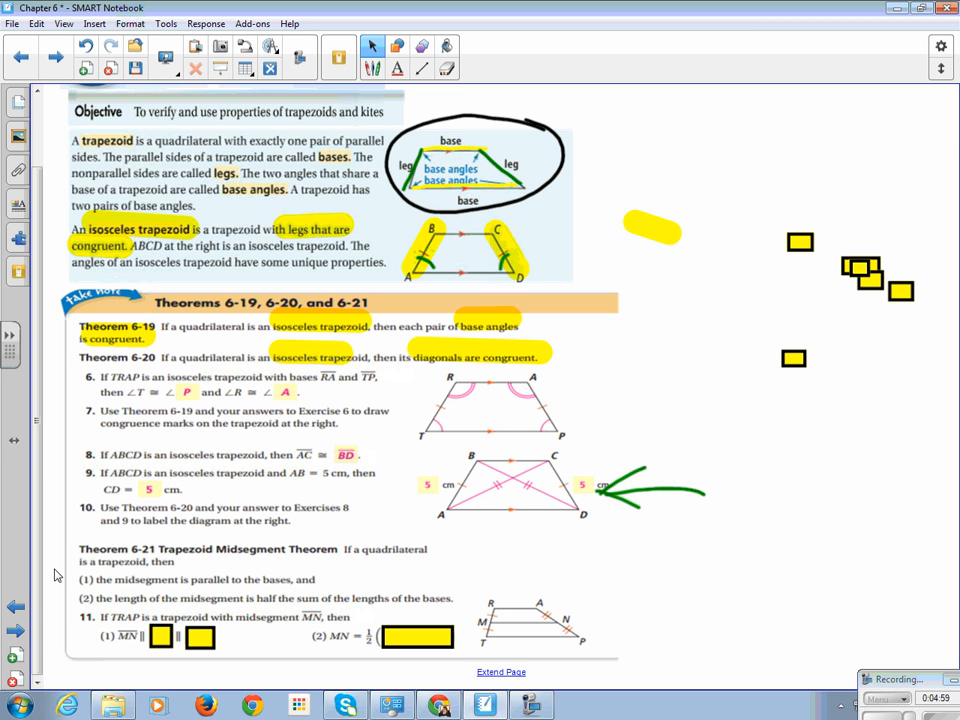
# Step: Highlight the Trapezoid Midsegment Theorem title and its length statement in green
pyautogui.click(373, 46)
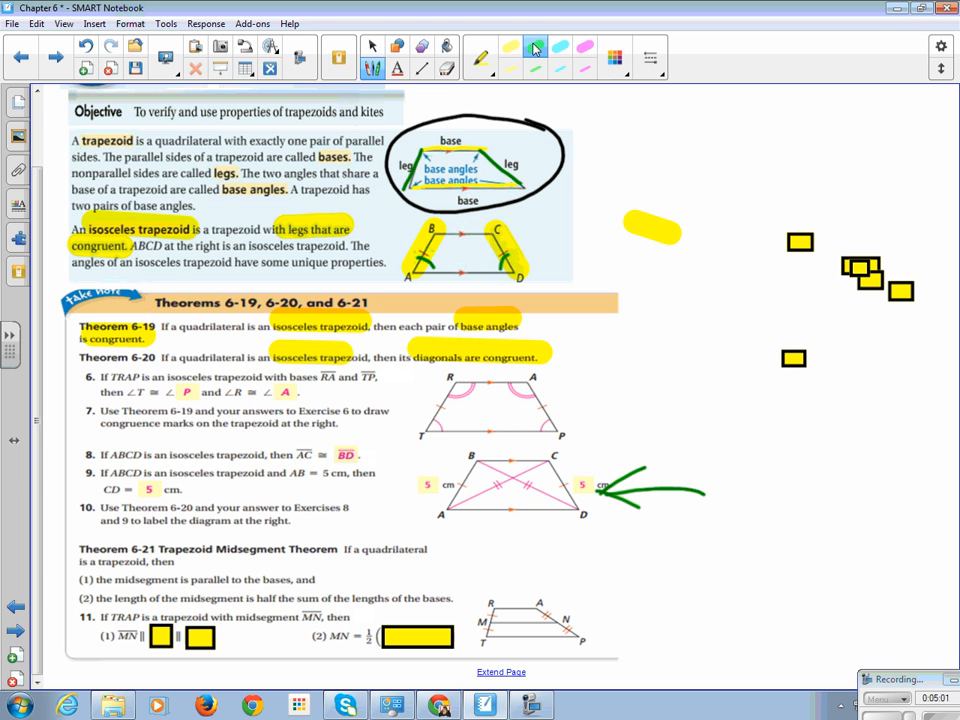
pyautogui.moveTo(155, 549); pyautogui.dragTo(285, 549)
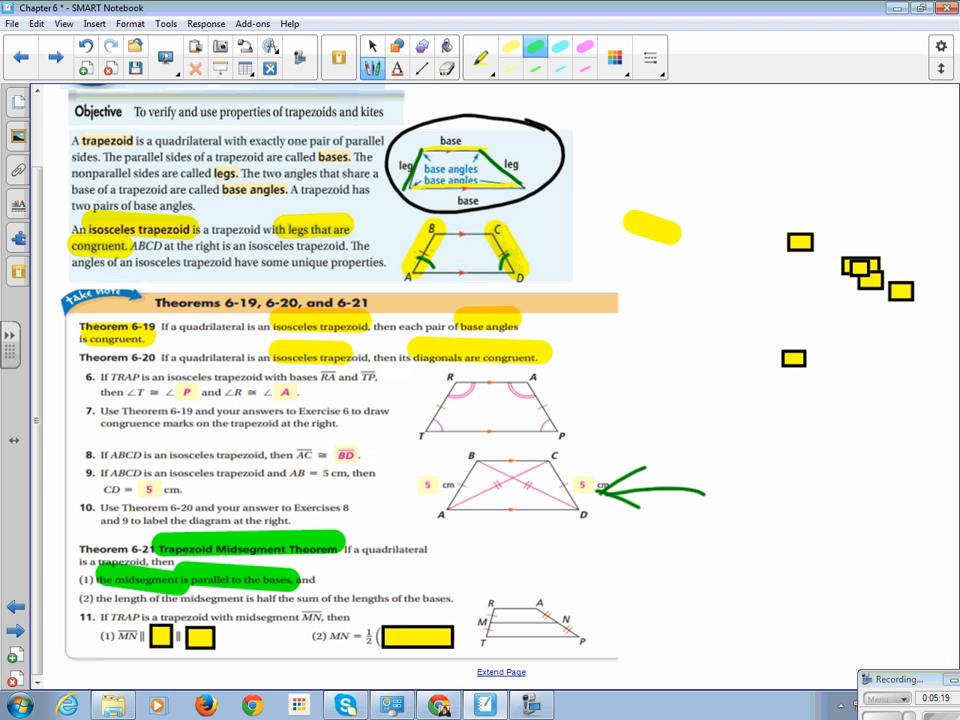
pyautogui.moveTo(120, 598); pyautogui.dragTo(340, 598)
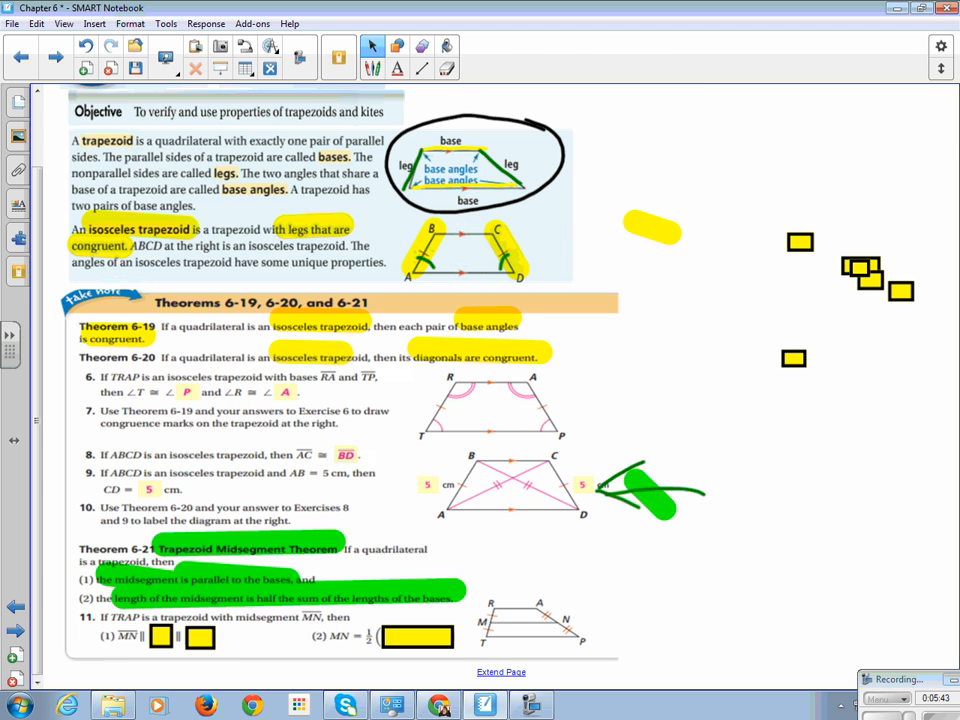
pyautogui.click(397, 47)
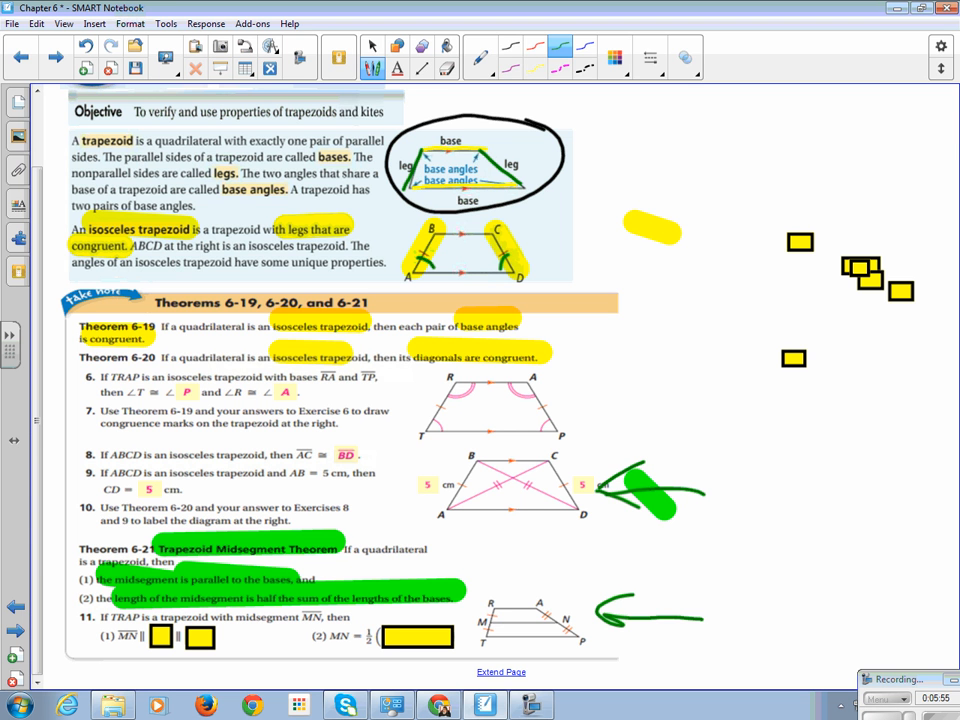
# Step: Drag the green arrow from near exercise 11 to sit beside trapezoid TRAP
pyautogui.click(372, 46)
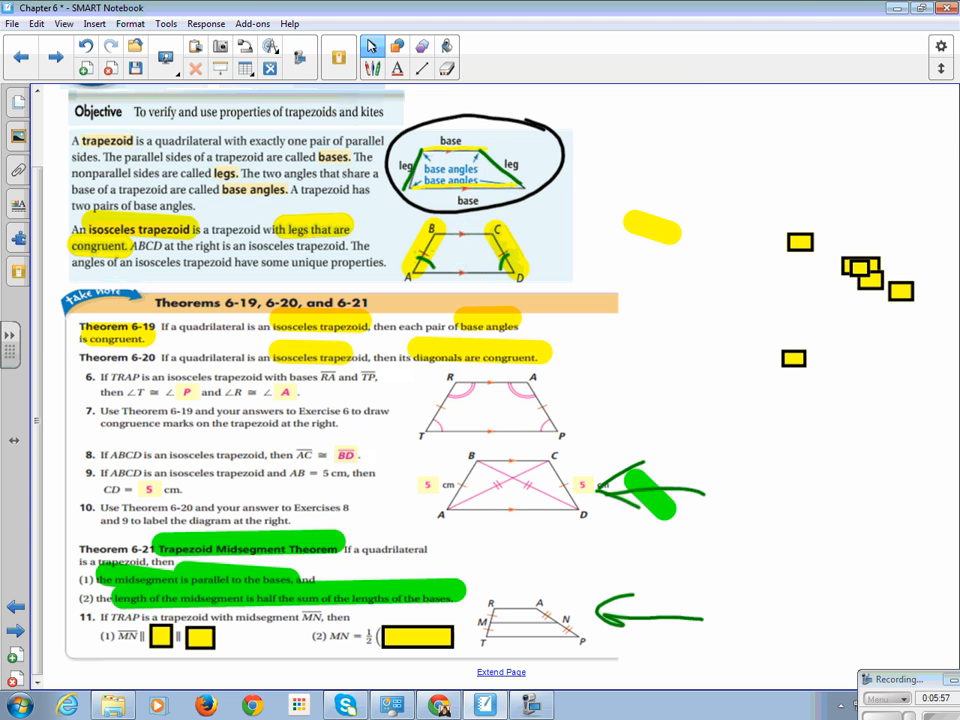
pyautogui.moveTo(370, 46)
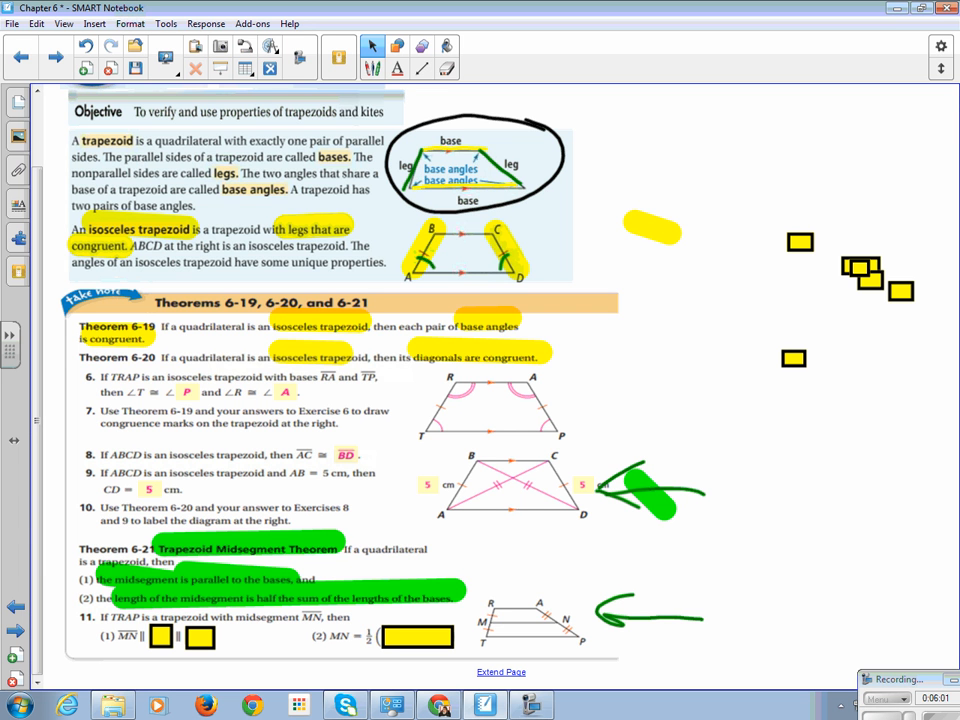
pyautogui.moveTo(413, 628)
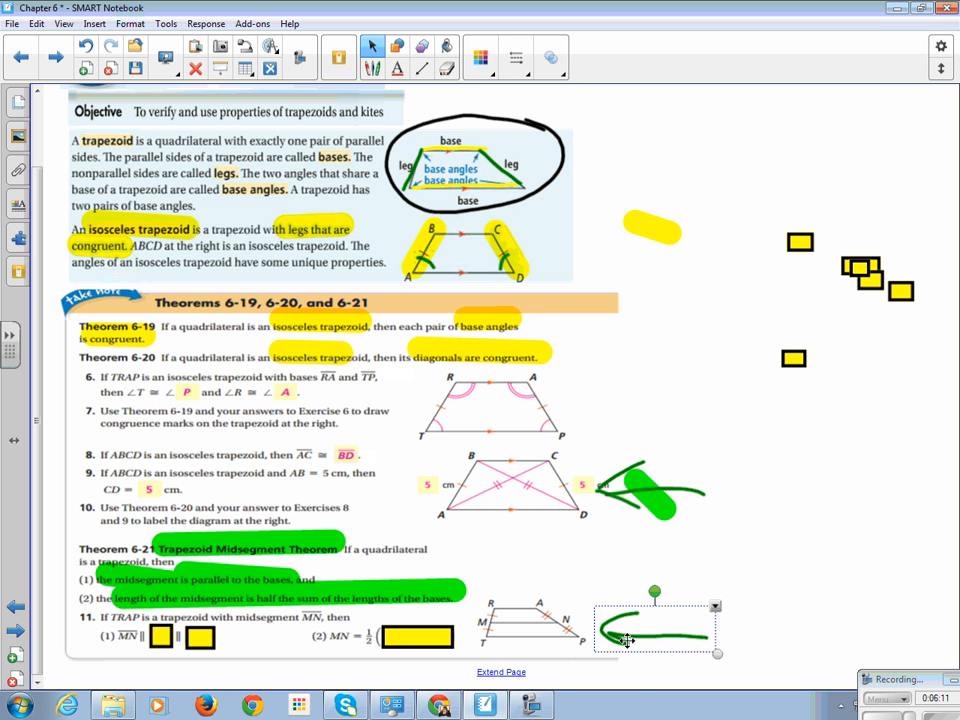
pyautogui.moveTo(655, 627); pyautogui.dragTo(538, 585)
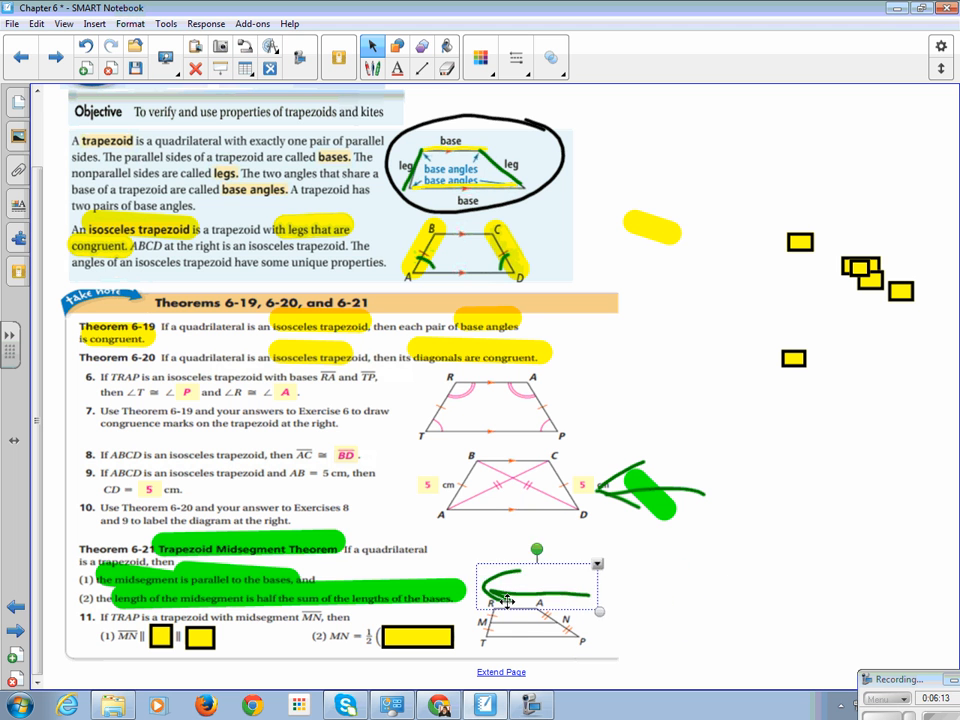
pyautogui.moveTo(540, 585); pyautogui.dragTo(690, 610)
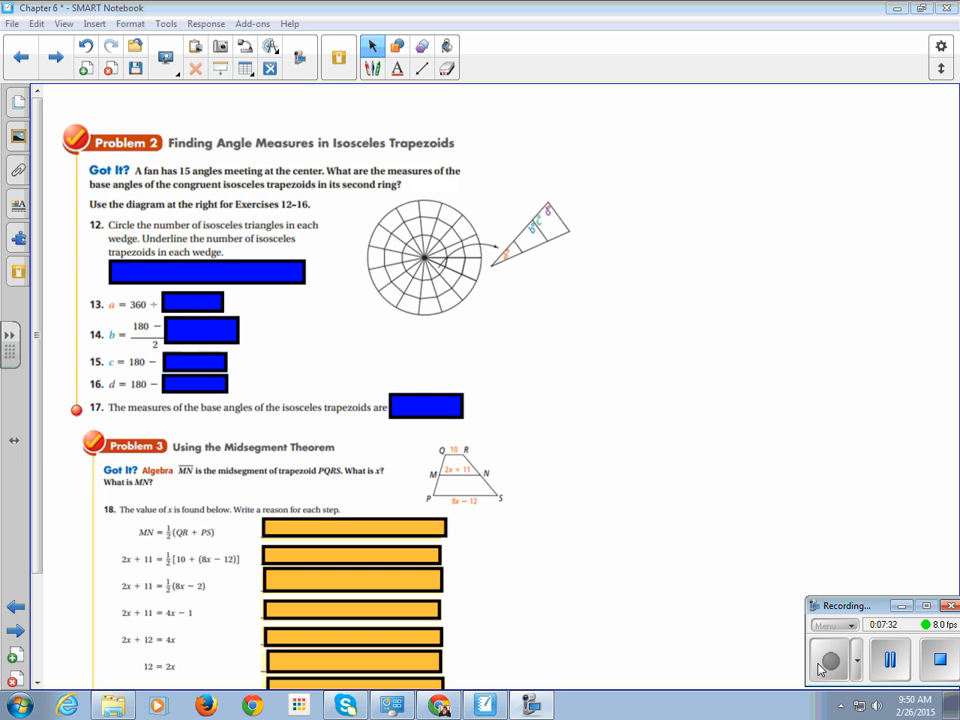
# Step: Outline the fan's enlarged wedge in red and add a red stroke at upper right
pyautogui.click(372, 69)
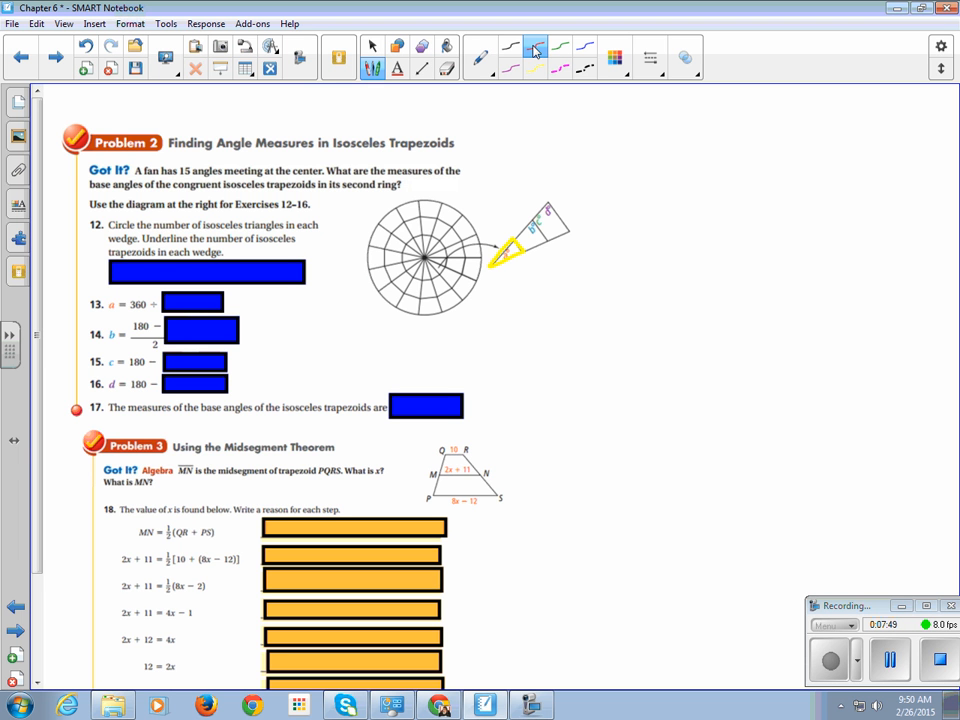
pyautogui.moveTo(485, 270); pyautogui.dragTo(543, 205)
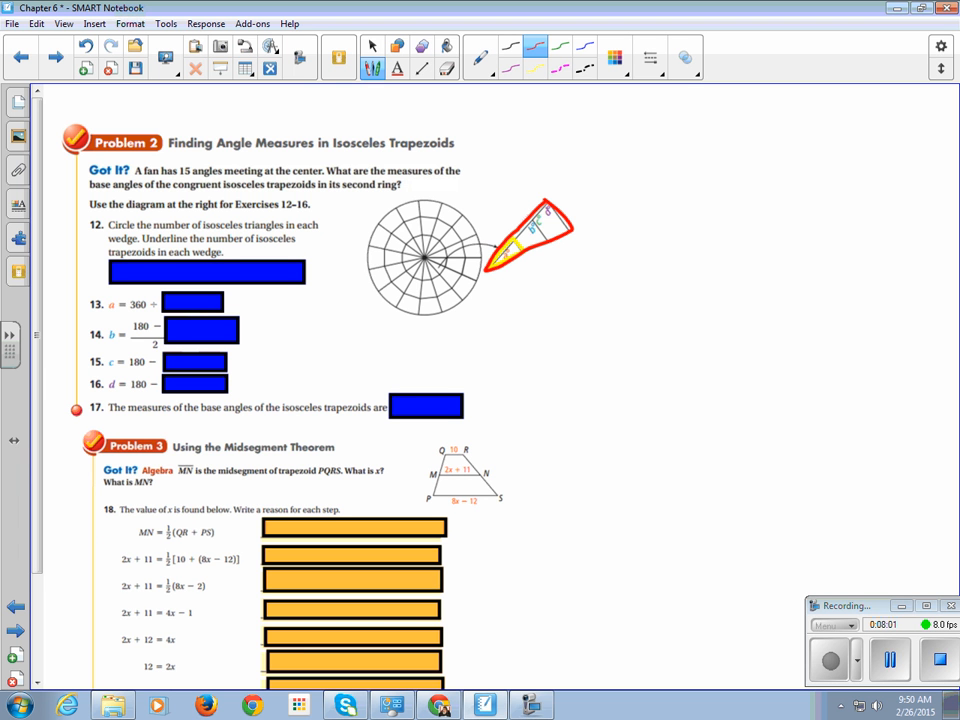
pyautogui.moveTo(545, 235); pyautogui.dragTo(660, 183)
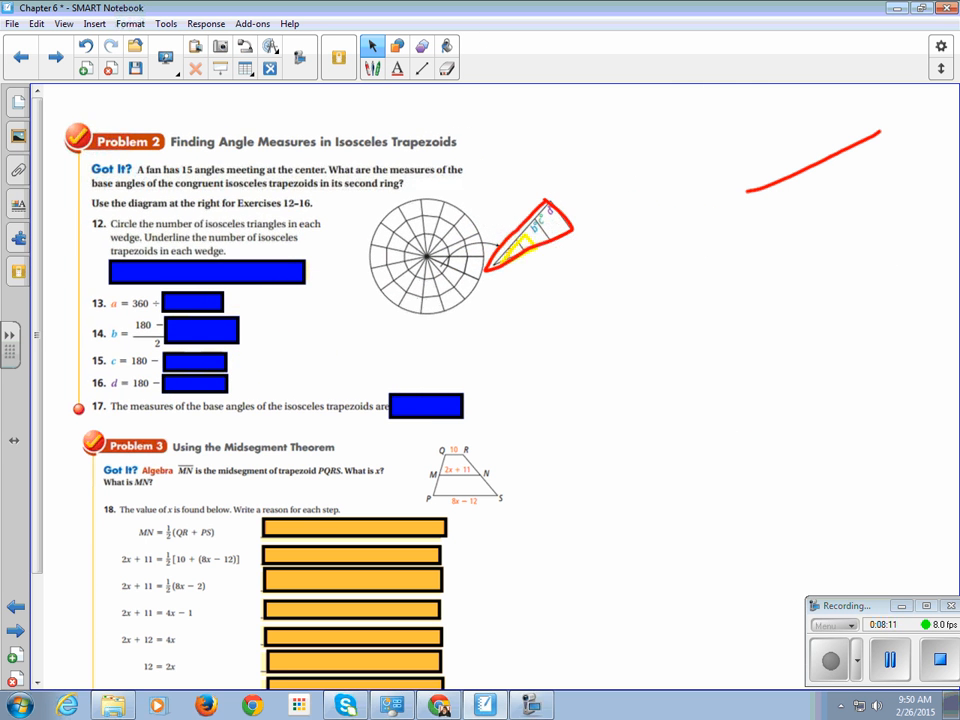
# Step: Move the red and yellow tracings to the right and trace the wedge's trapezoids
pyautogui.moveTo(880, 155); pyautogui.dragTo(785, 230)
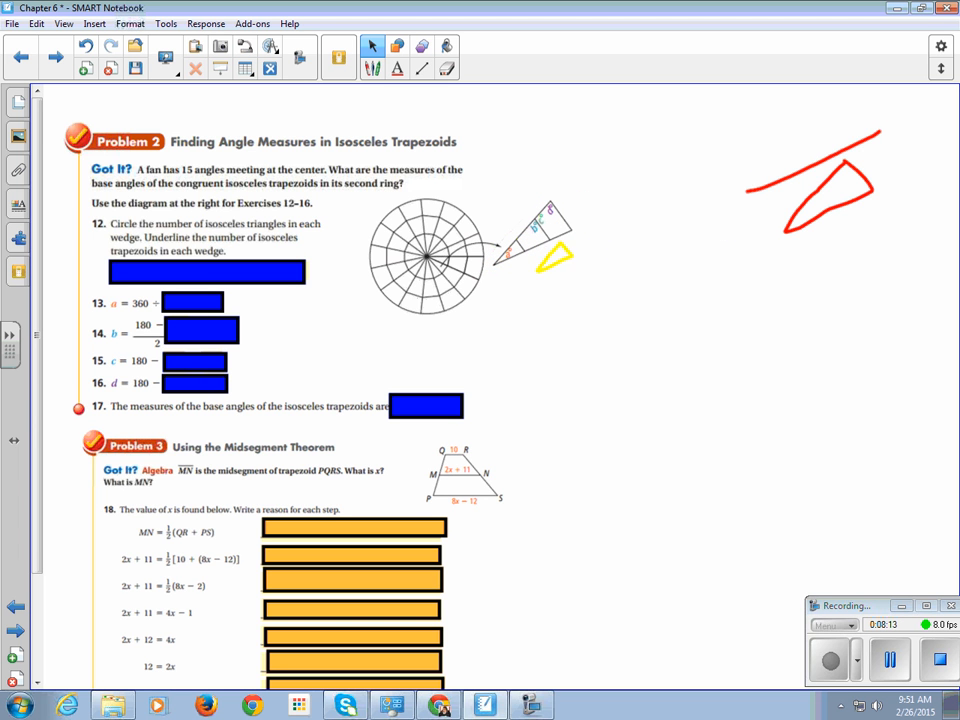
pyautogui.moveTo(545, 260); pyautogui.dragTo(660, 228)
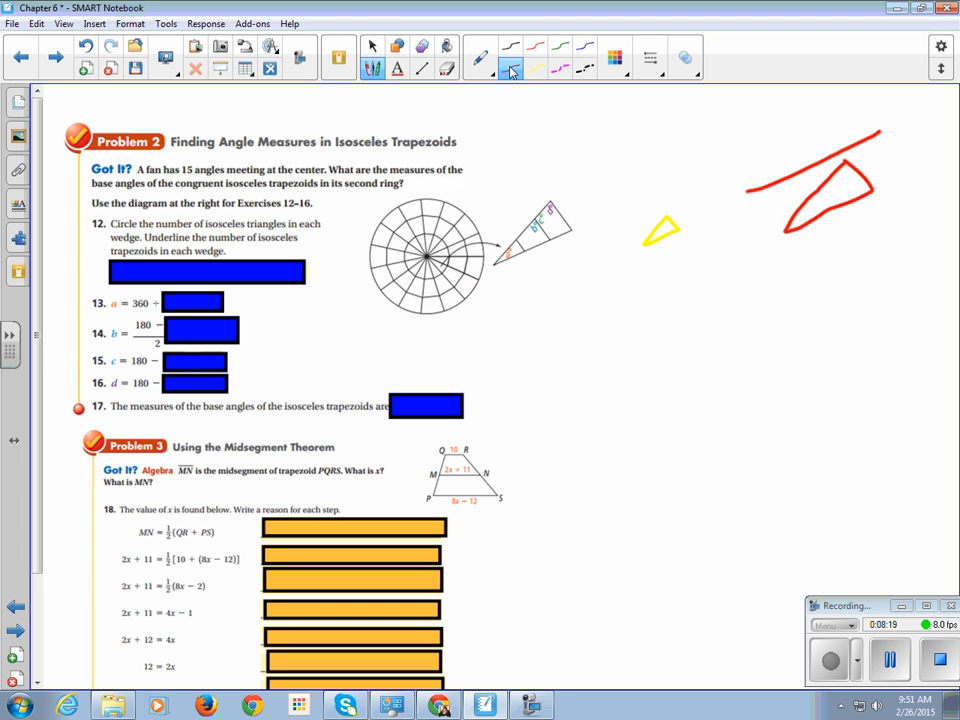
pyautogui.moveTo(510, 235); pyautogui.dragTo(525, 215)
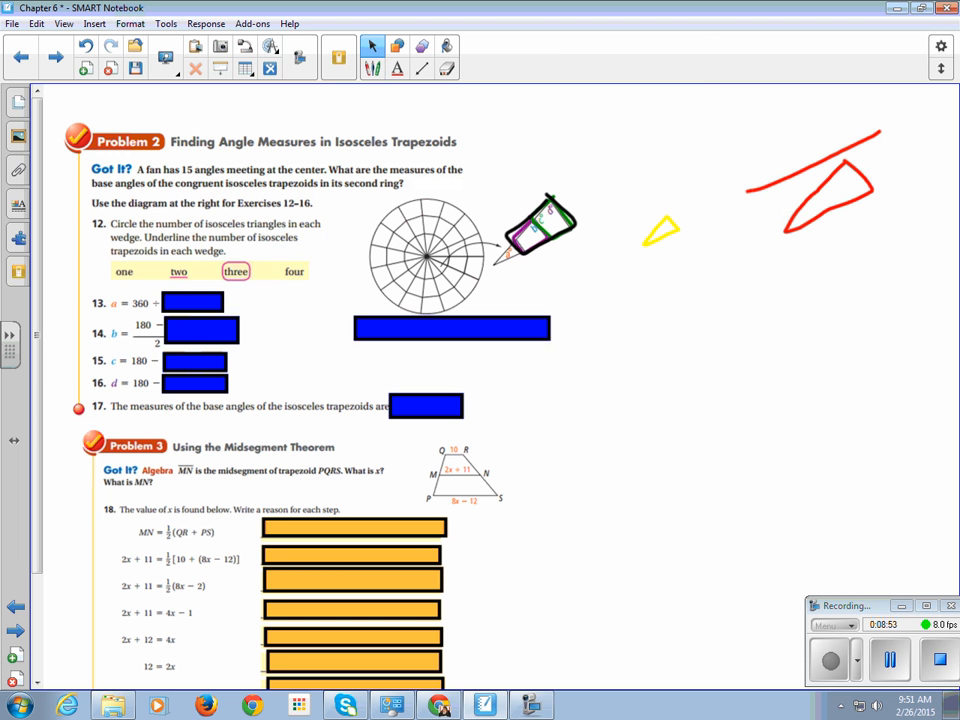
# Step: Move the blue cover box aside and uncover exercise 13's answer, a = 24
pyautogui.moveTo(452, 328); pyautogui.dragTo(774, 314)
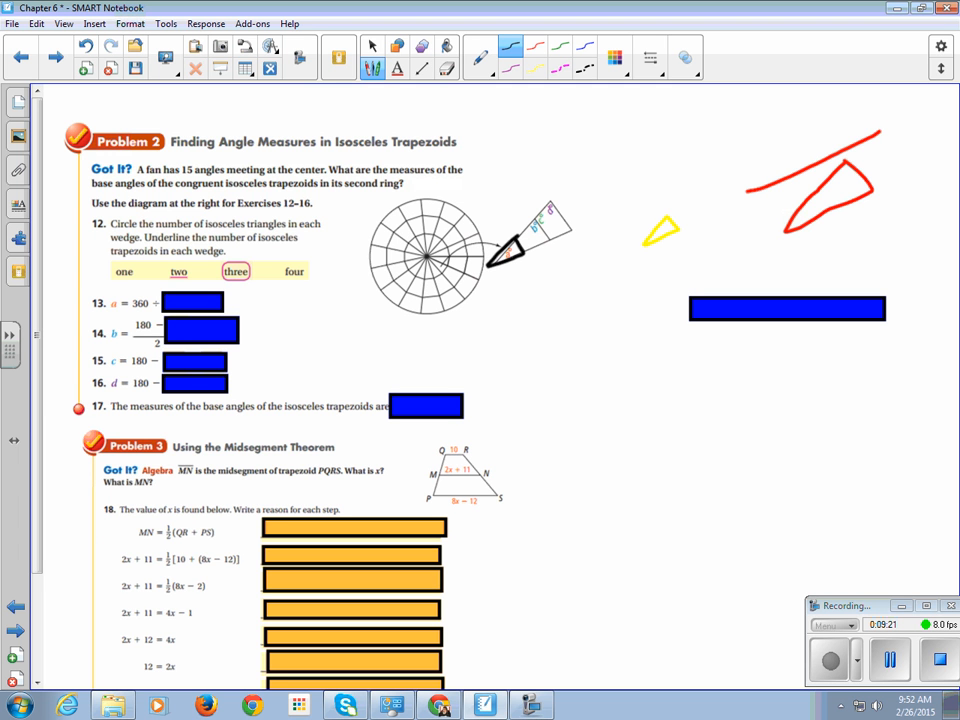
pyautogui.moveTo(505, 248); pyautogui.dragTo(550, 200)
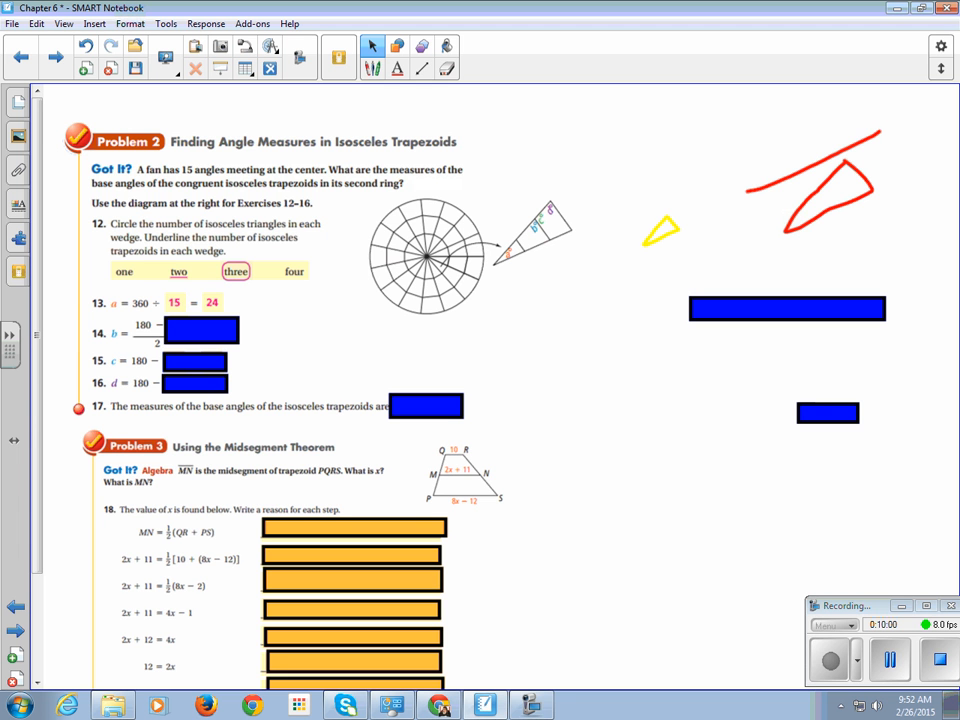
# Step: Highlight 15 and label the wedge's 24° angle in green, uncover b = 78, and outline the wedge in blue
pyautogui.click(372, 68)
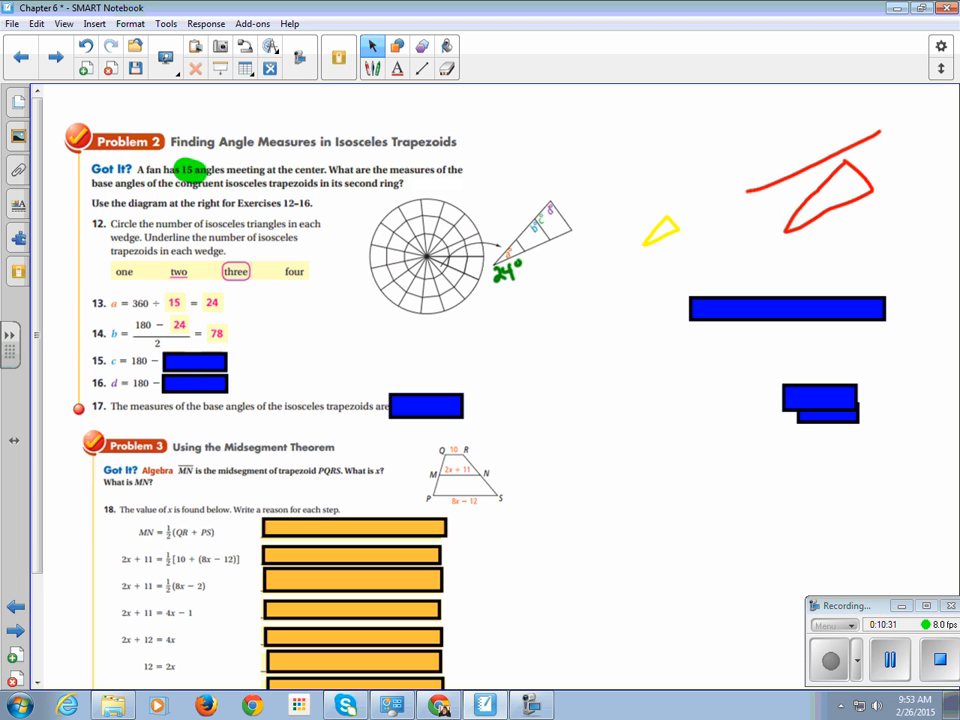
pyautogui.click(372, 46)
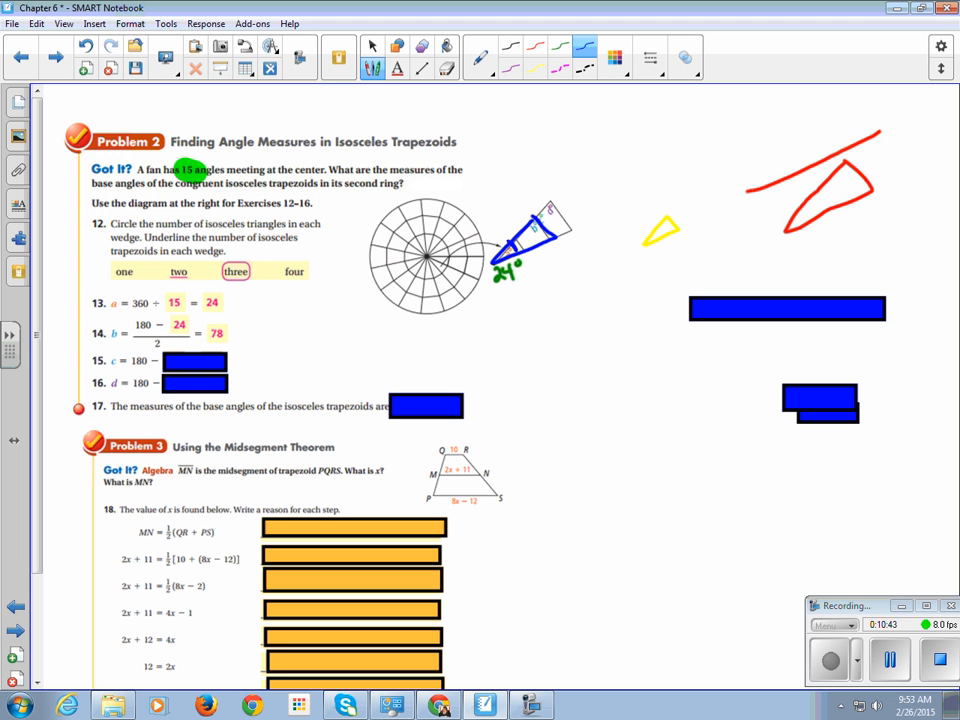
# Step: Draw the enlarged triangle with 24° and two b angles, circle 180, and write (180 − 24)/2
pyautogui.moveTo(485, 365); pyautogui.dragTo(570, 280)
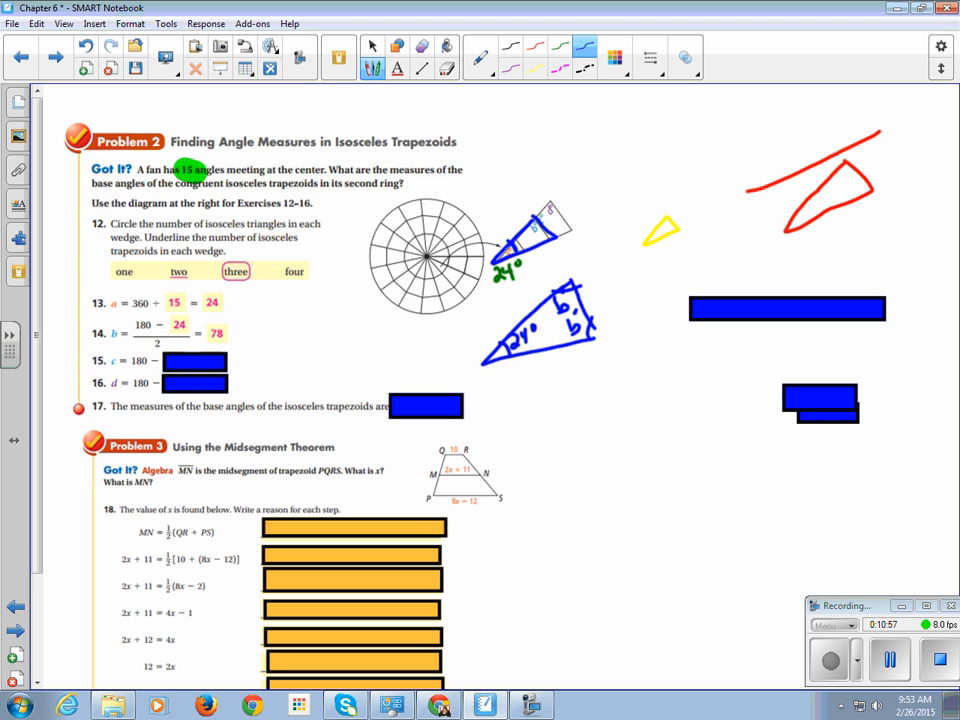
pyautogui.moveTo(125, 320); pyautogui.dragTo(160, 330)
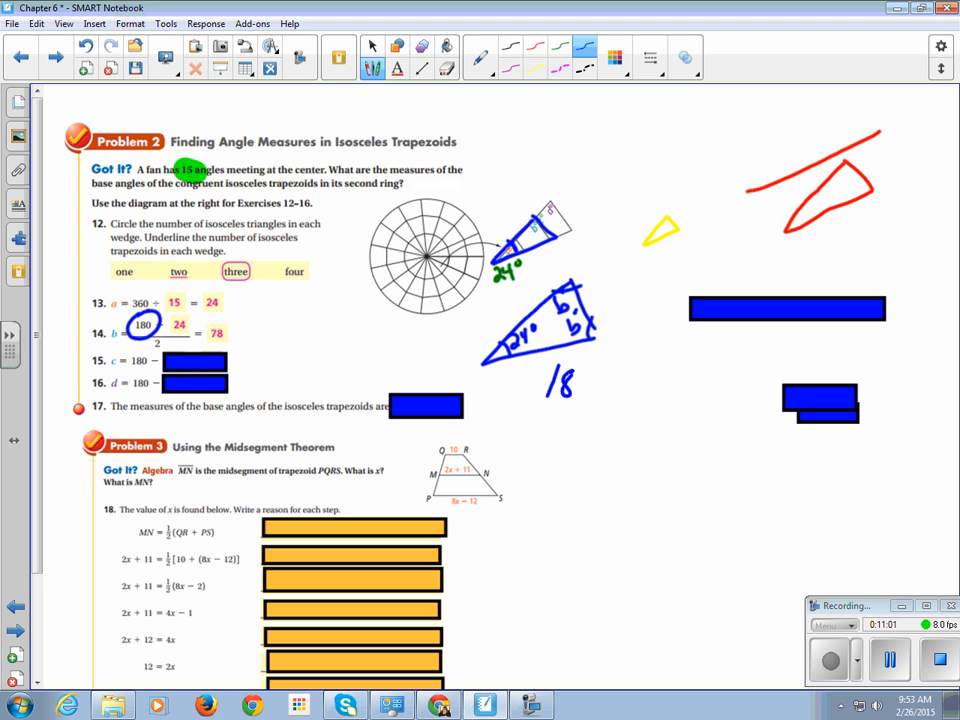
pyautogui.moveTo(560, 385); pyautogui.dragTo(590, 380)
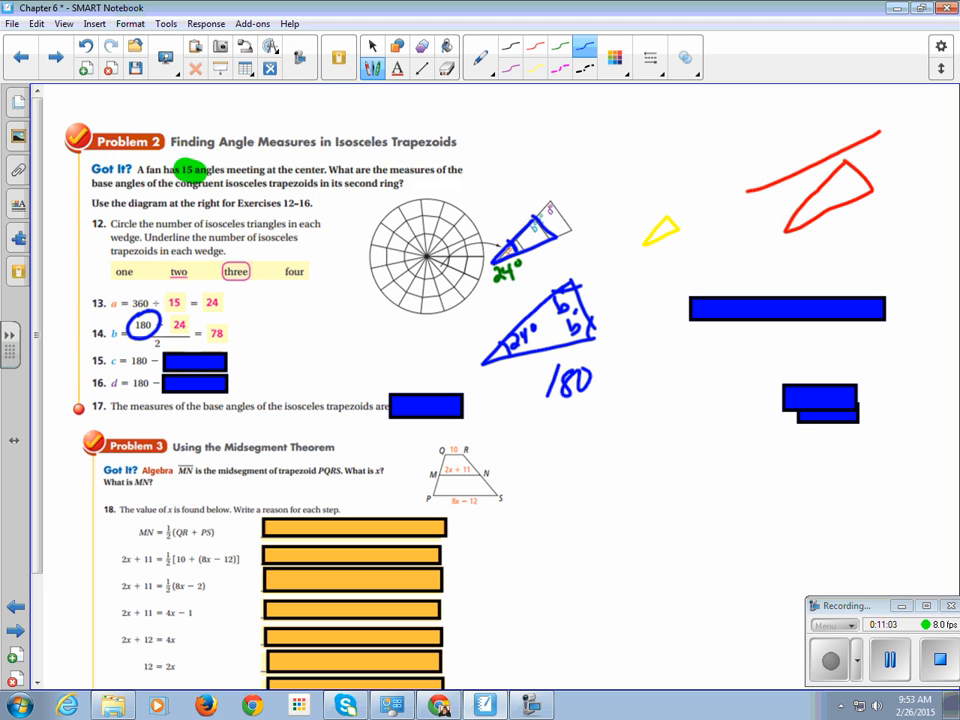
pyautogui.moveTo(595, 378); pyautogui.dragTo(655, 385)
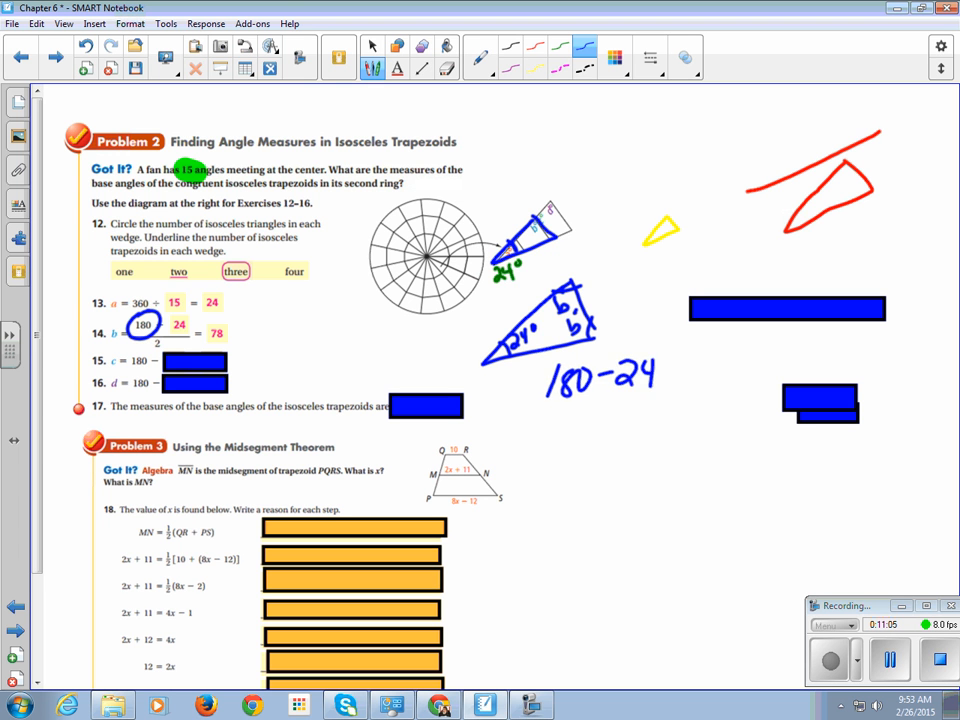
pyautogui.moveTo(378, 172)
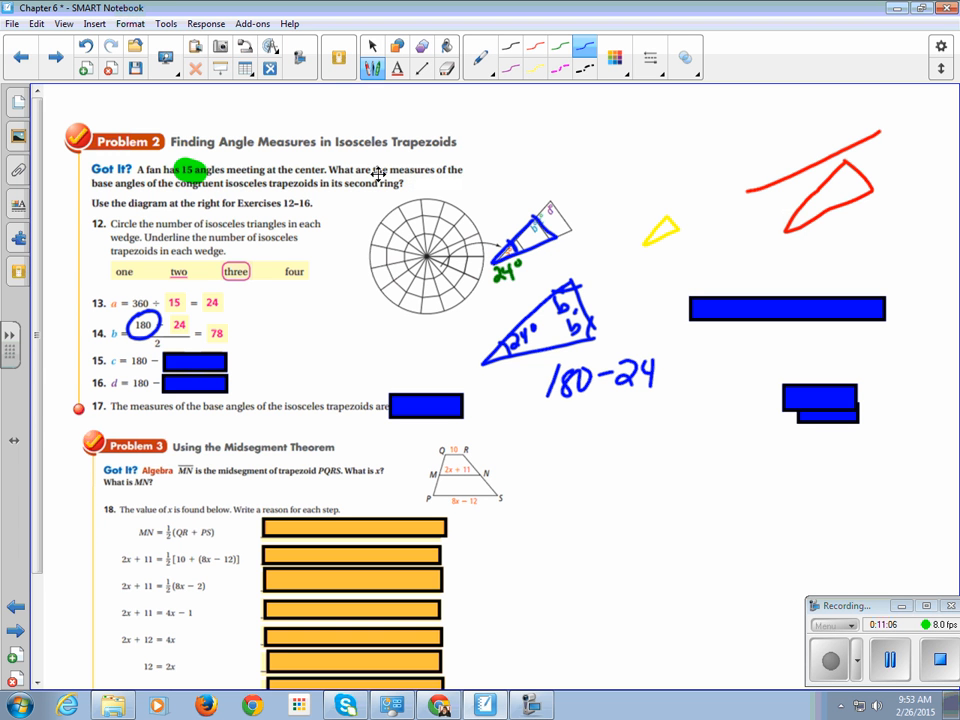
pyautogui.moveTo(540, 407); pyautogui.dragTo(656, 402)
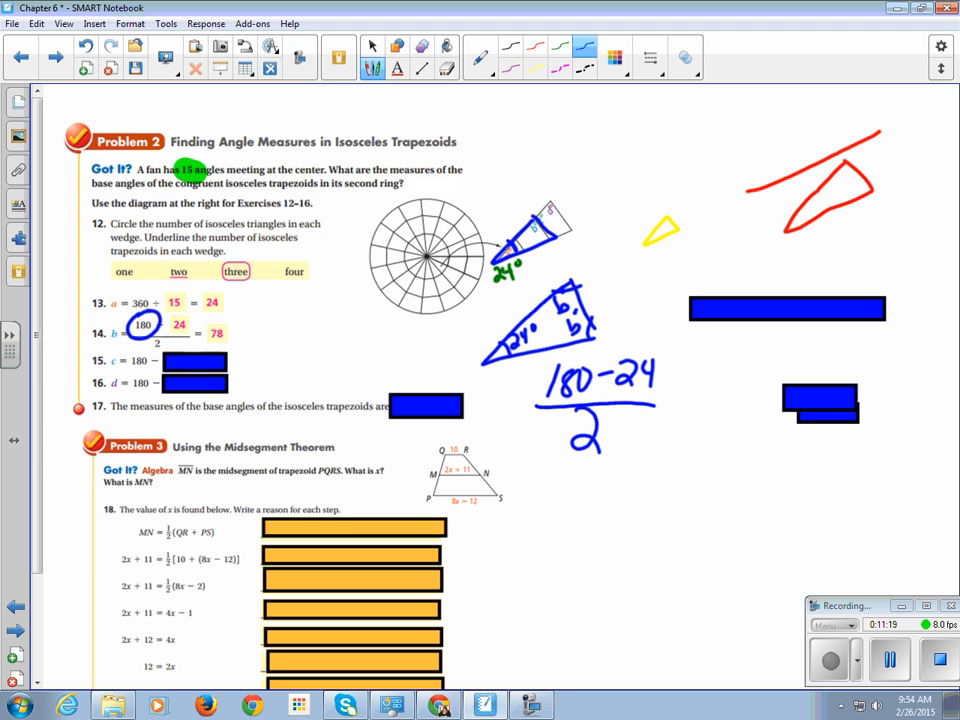
pyautogui.click(372, 48)
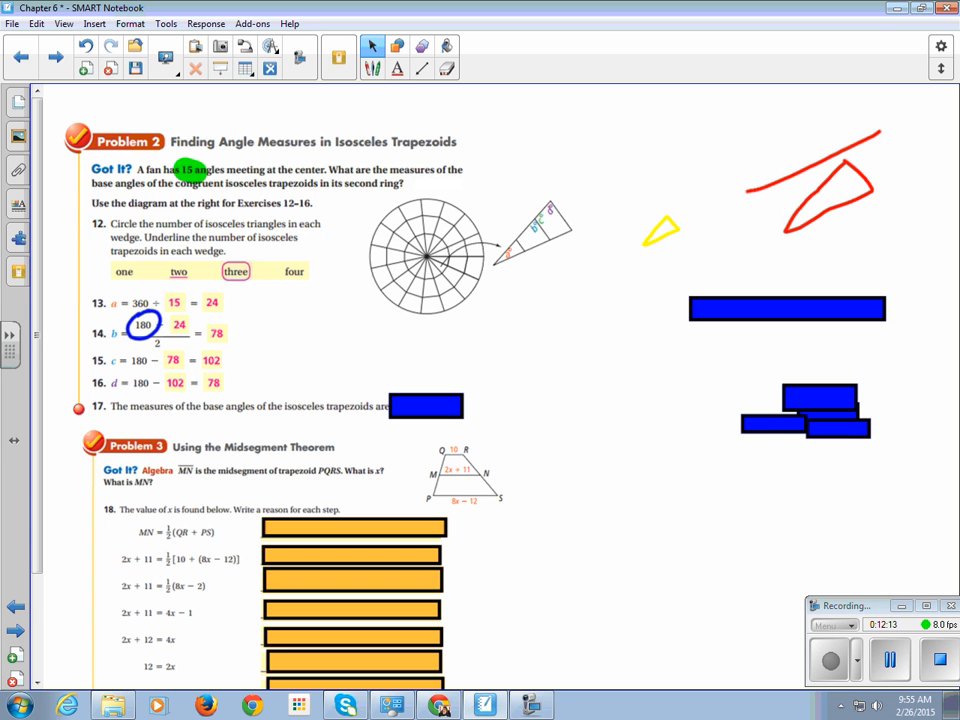
# Step: Reveal c = 102 and d = 78, then return to the 6-6 Trapezoids and Kites page
pyautogui.click(21, 57)
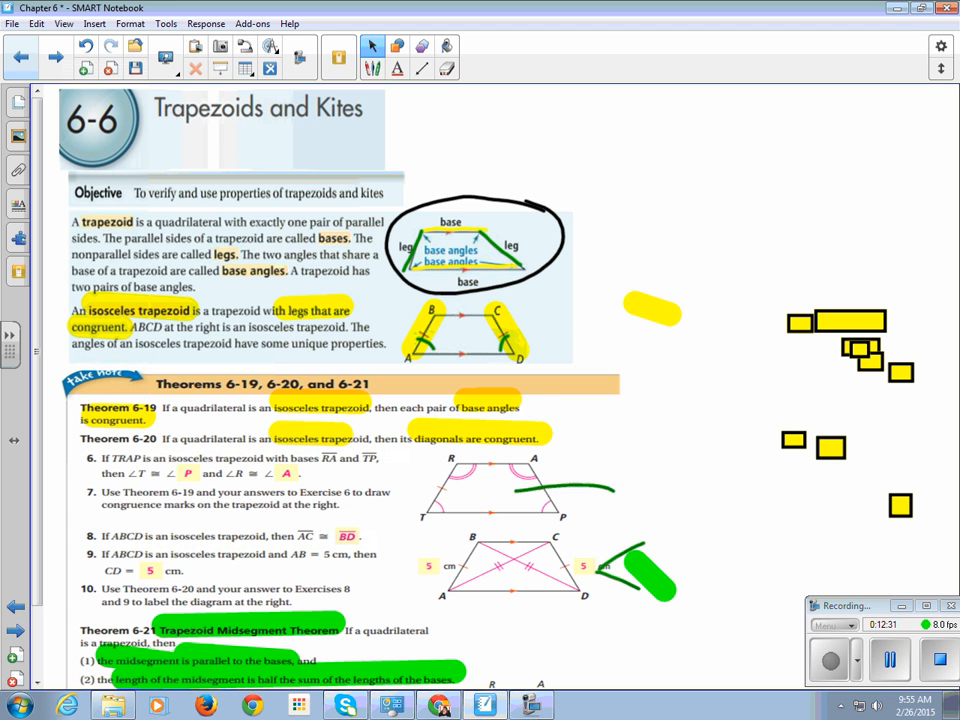
# Step: Draw a green arrow pointing at trapezoid ABCD's right 5 cm label
pyautogui.moveTo(460, 470); pyautogui.dragTo(615, 490)
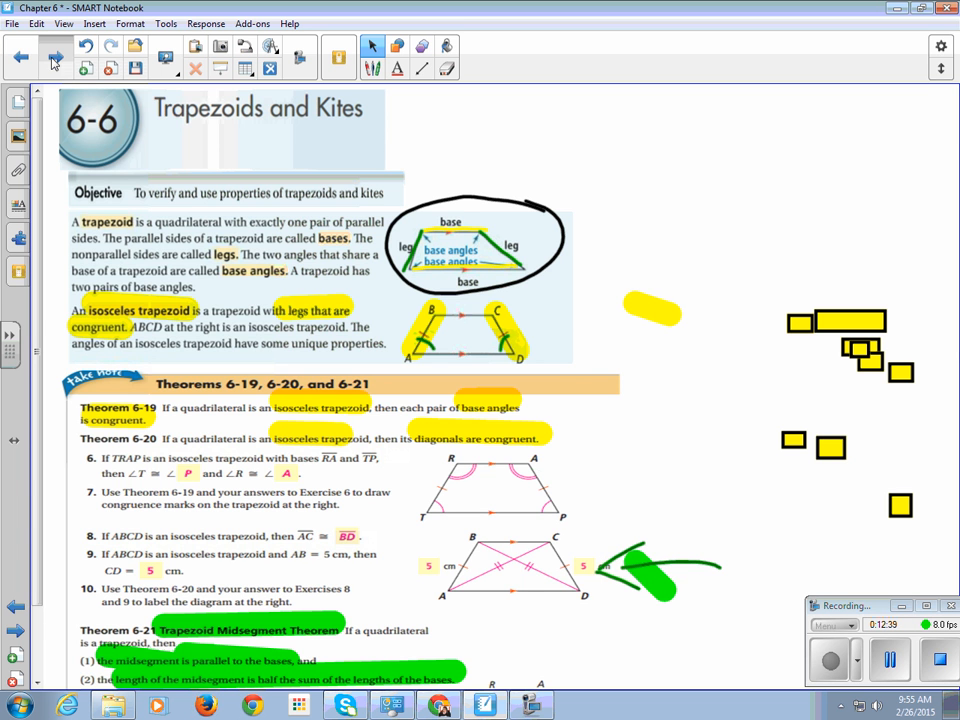
# Step: Go to the Problem 2 page and uncover exercise 17's base angles, 102 and 78
pyautogui.click(57, 62)
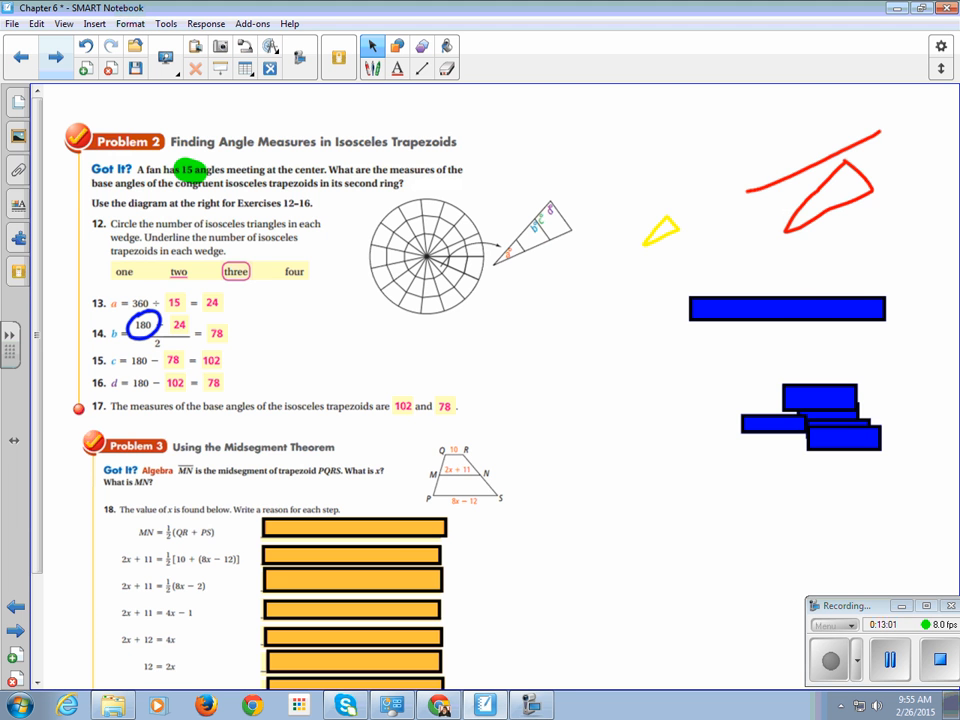
# Step: Scroll to Problem 3 and handwrite 'x = 6' in green beside the Got It question
pyautogui.scroll(-3)
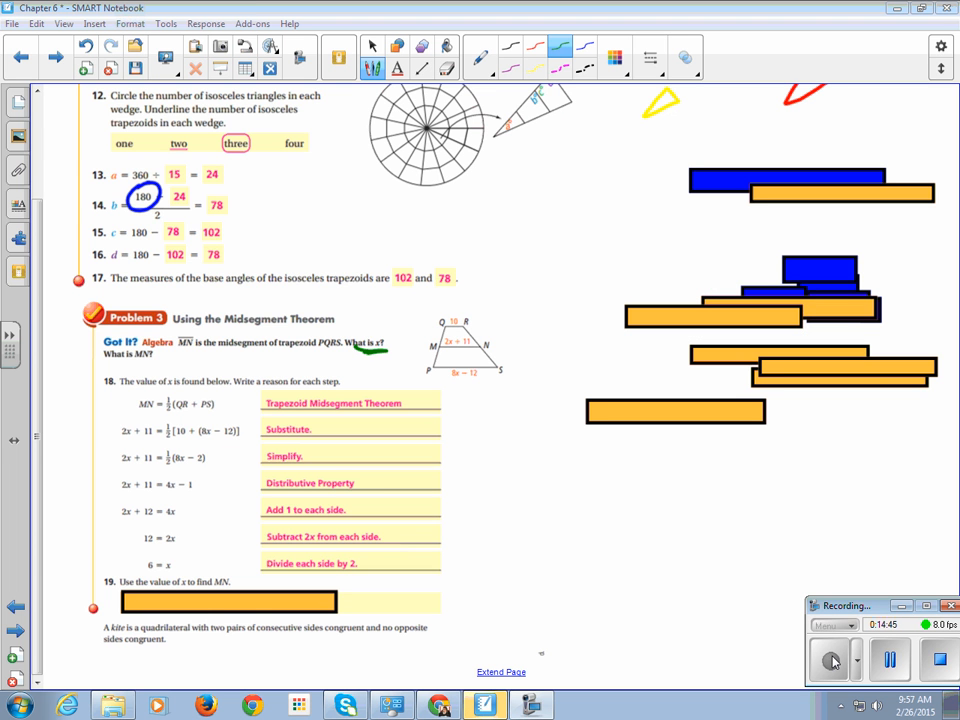
pyautogui.moveTo(350, 320); pyautogui.dragTo(410, 320)
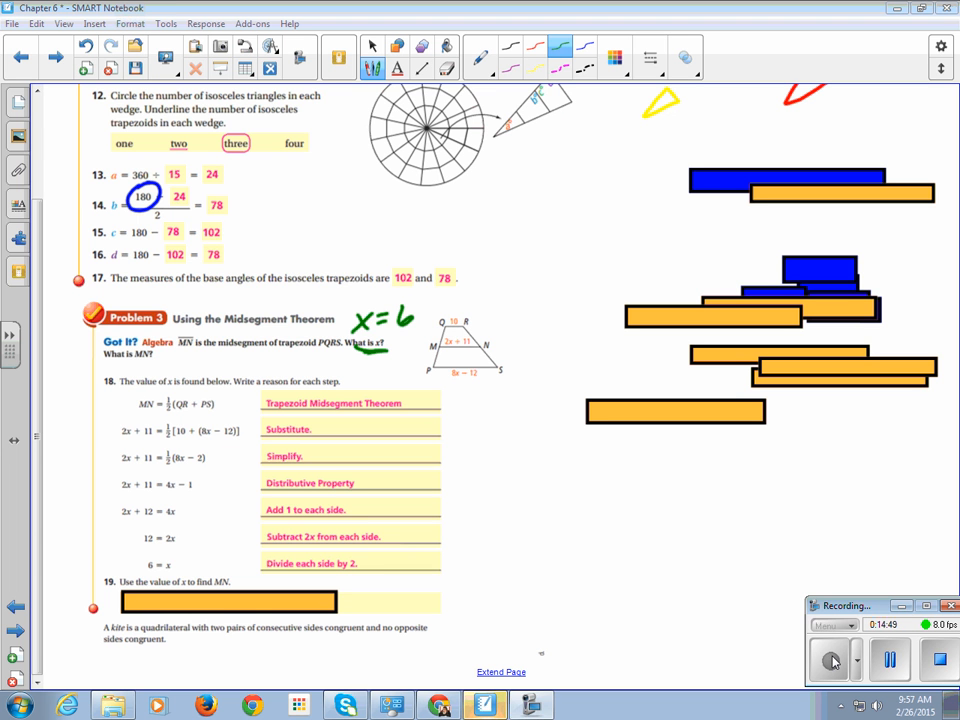
# Step: Write 2x + 11 and 2(6) + 11 beside the trapezoid to compute MN
pyautogui.moveTo(465, 330); pyautogui.dragTo(500, 320)
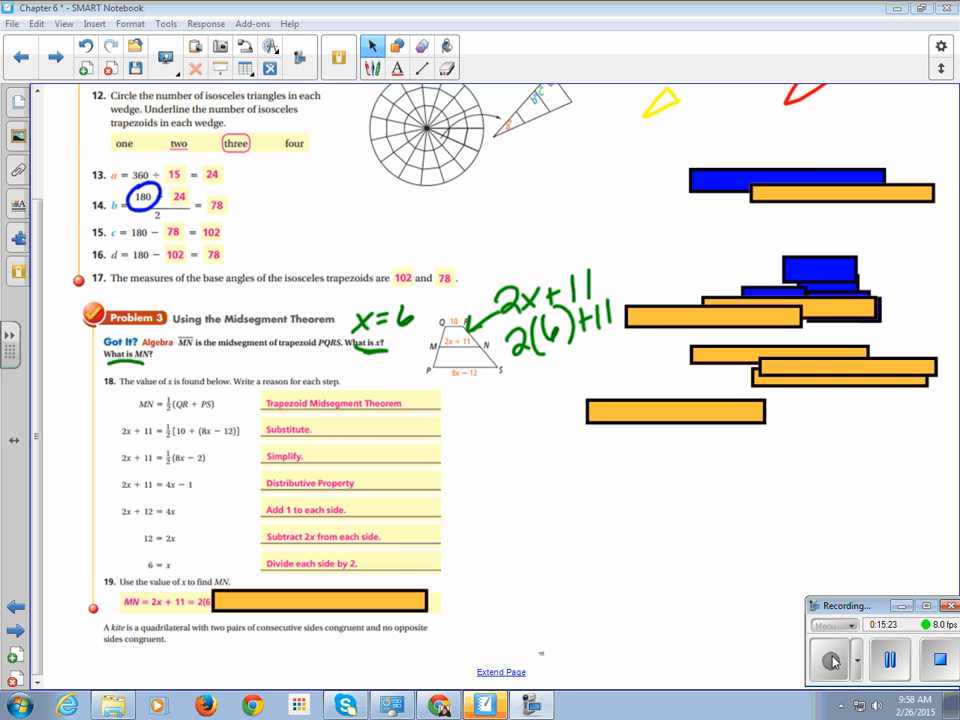
pyautogui.write('+ 11')
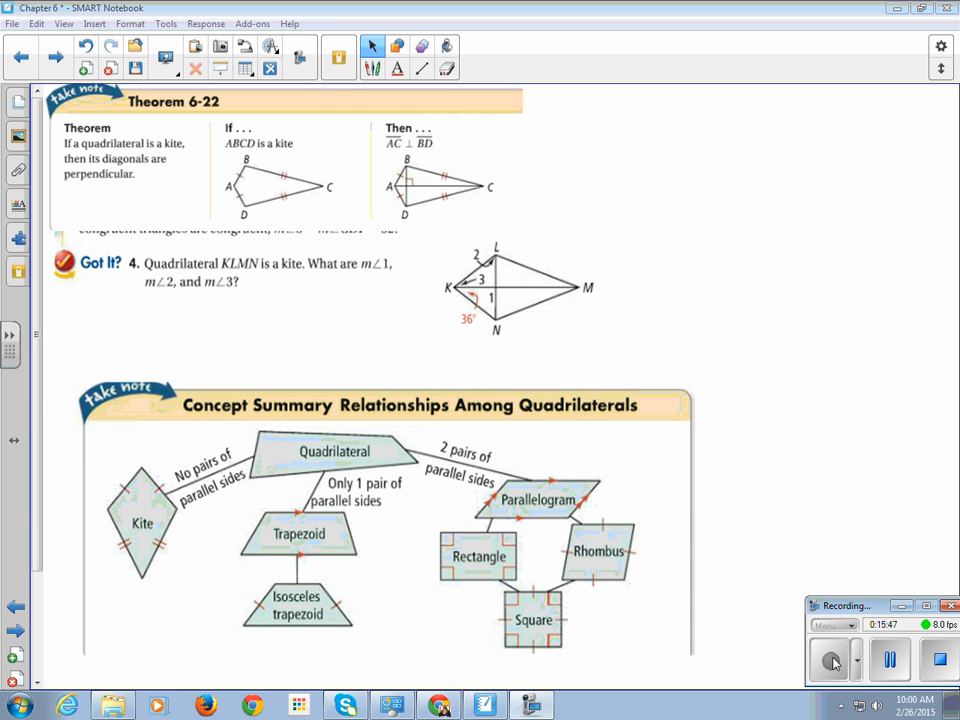
# Step: Trace Theorem 6-22's kite side pairs in blue and green, and mark angle 1 of KLMN as right
pyautogui.click(372, 47)
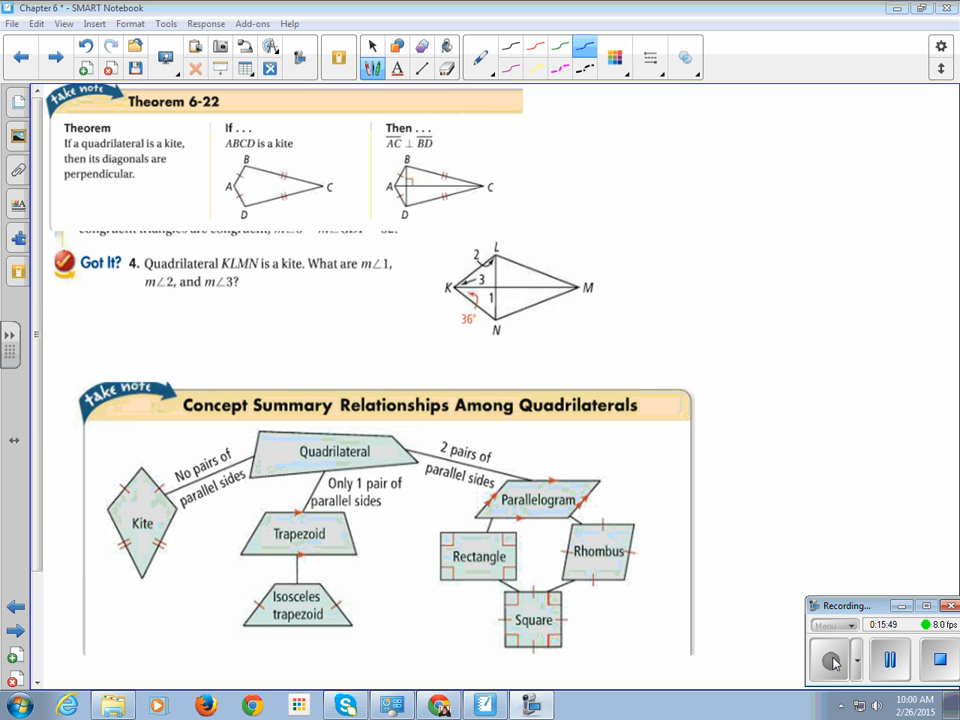
pyautogui.moveTo(437, 163); pyautogui.dragTo(475, 140)
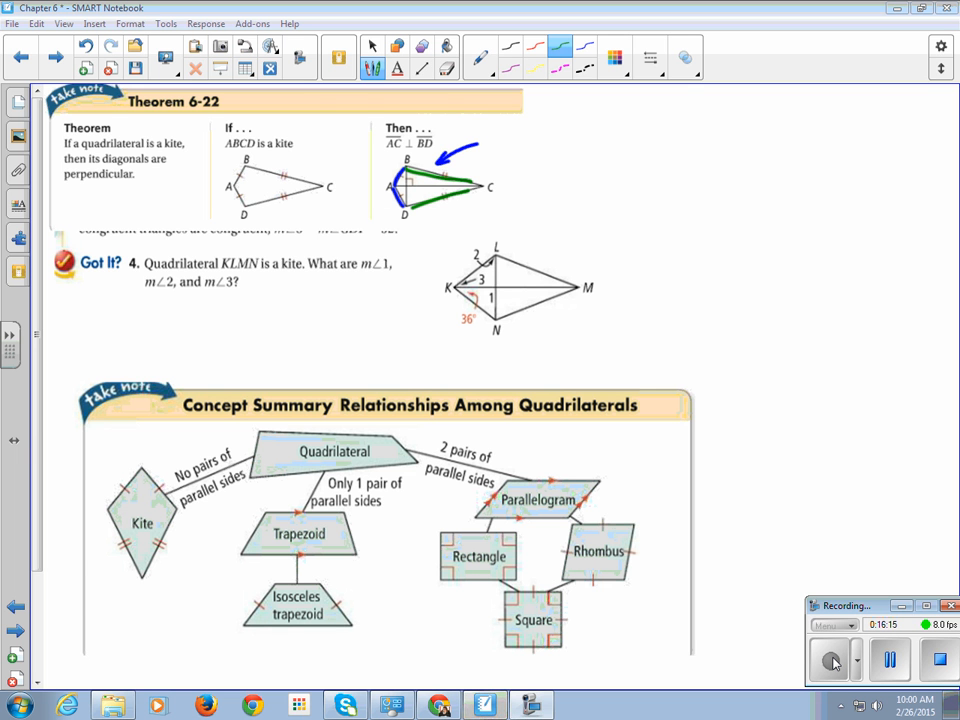
pyautogui.click(372, 46)
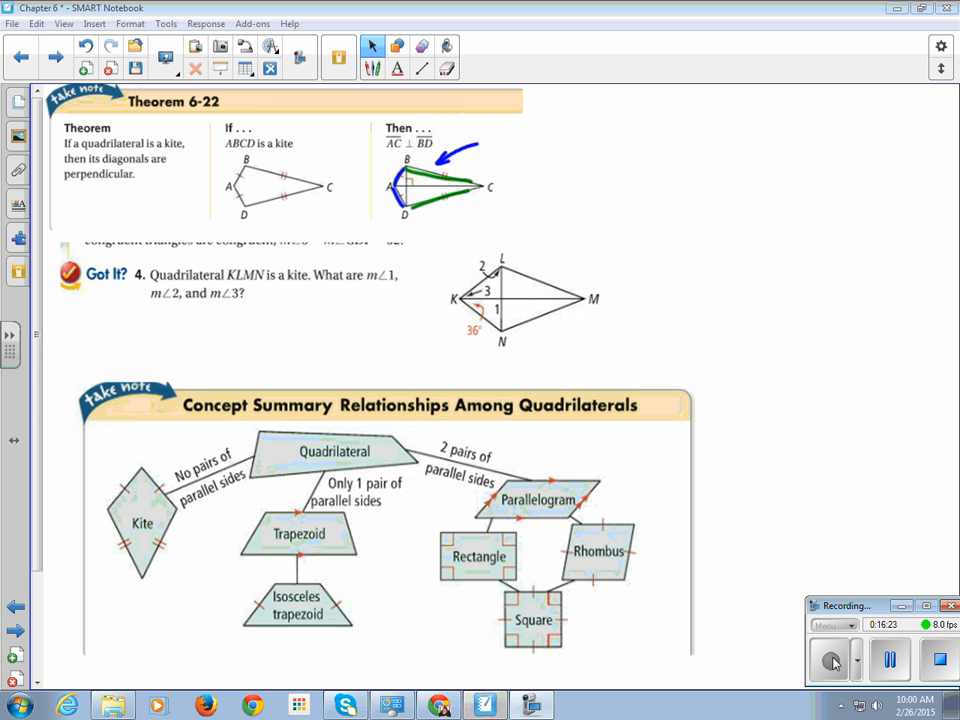
pyautogui.click(371, 45)
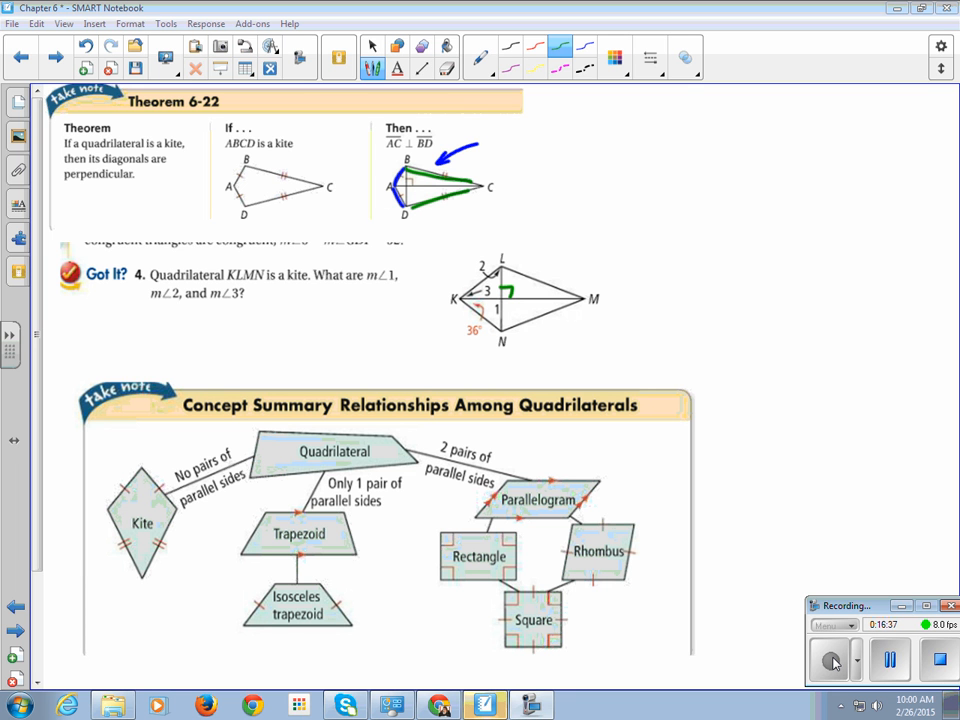
# Step: Sketch right triangles beside kite KLMN, label 36°, and write m∠1 = 90°
pyautogui.moveTo(585, 328); pyautogui.dragTo(637, 370)
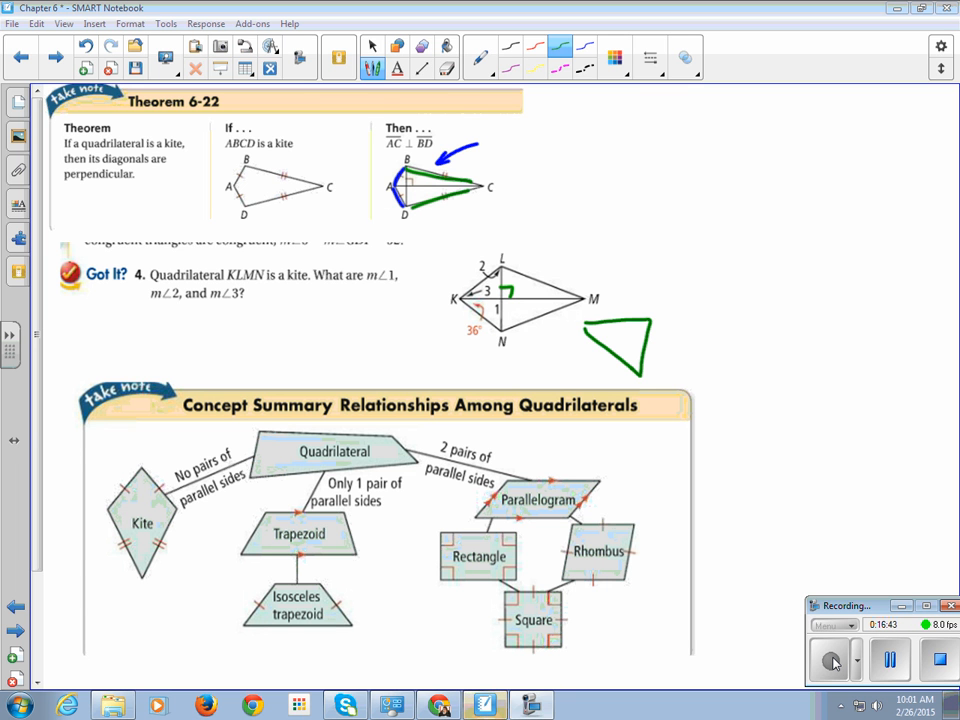
pyautogui.write('336')
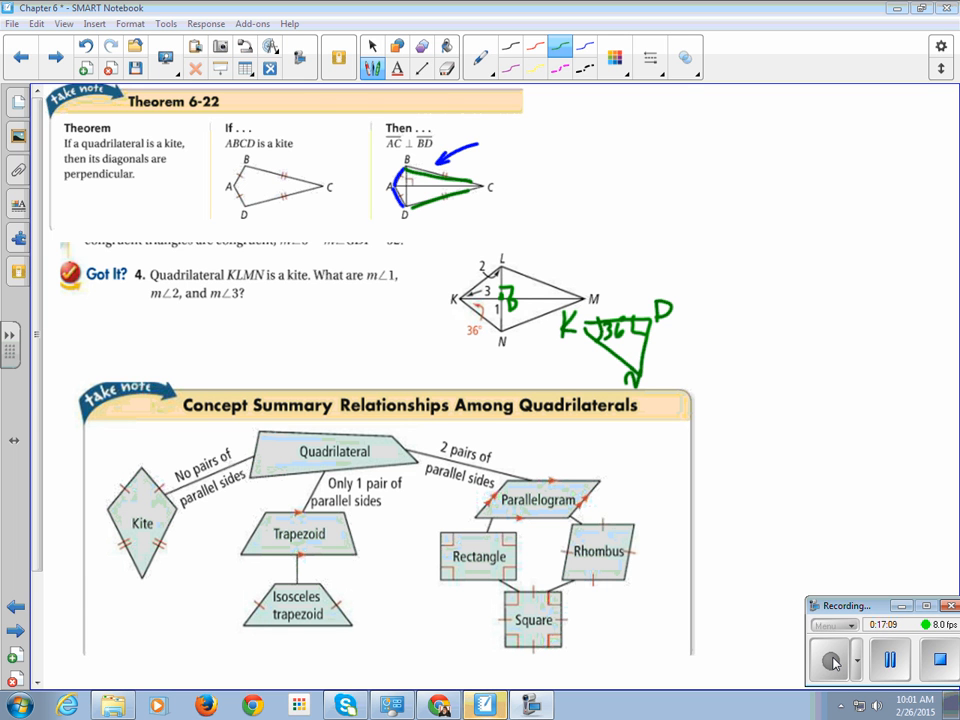
pyautogui.write('m∠1=90°')
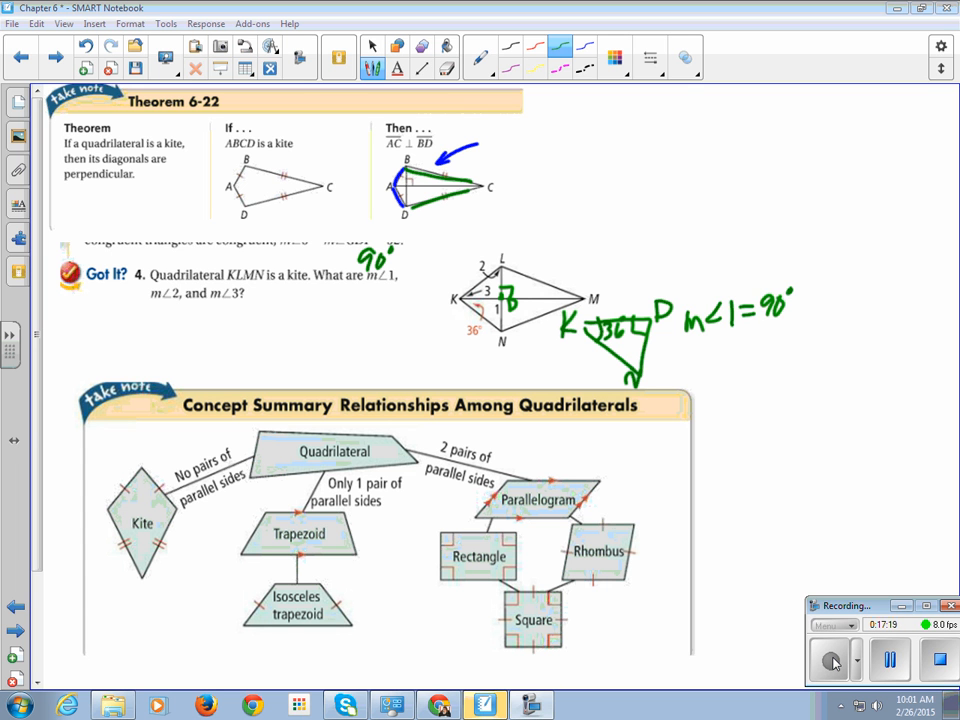
pyautogui.moveTo(699, 155); pyautogui.dragTo(699, 235)
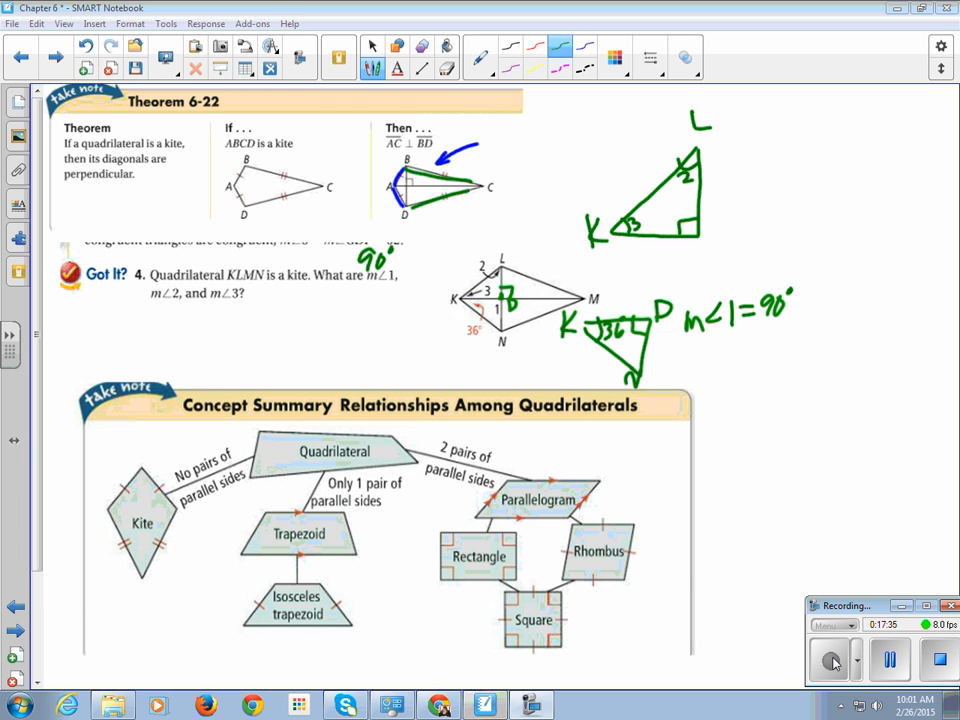
# Step: Draw triangles KLM and KNM, write KL≅KN, KM≅KM, LM≅NM by SSS, and answer 36°
pyautogui.click(371, 47)
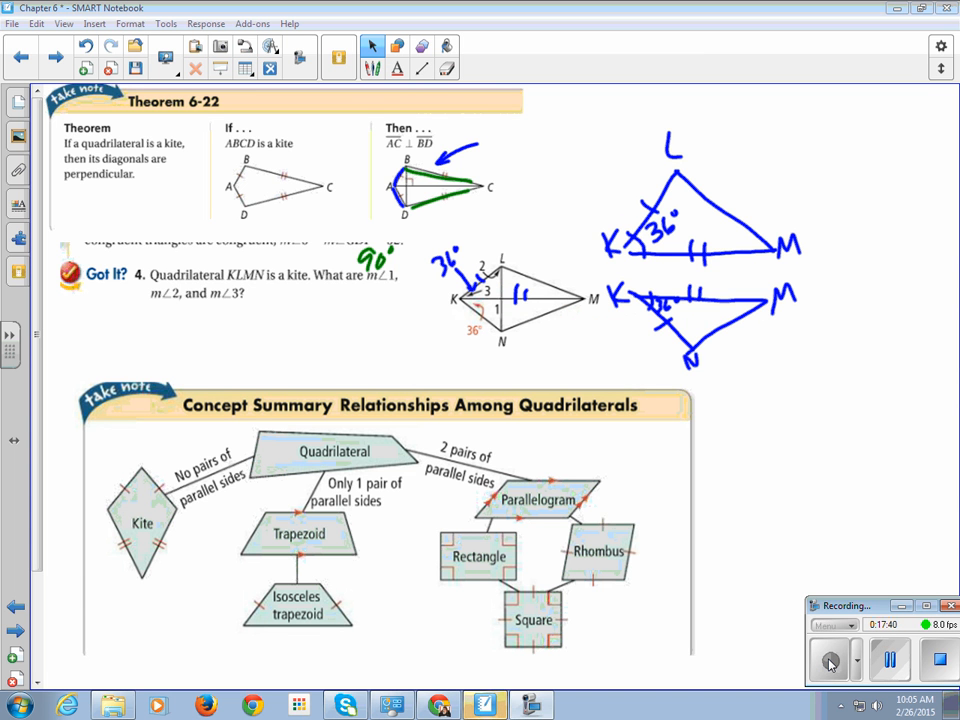
pyautogui.click(372, 46)
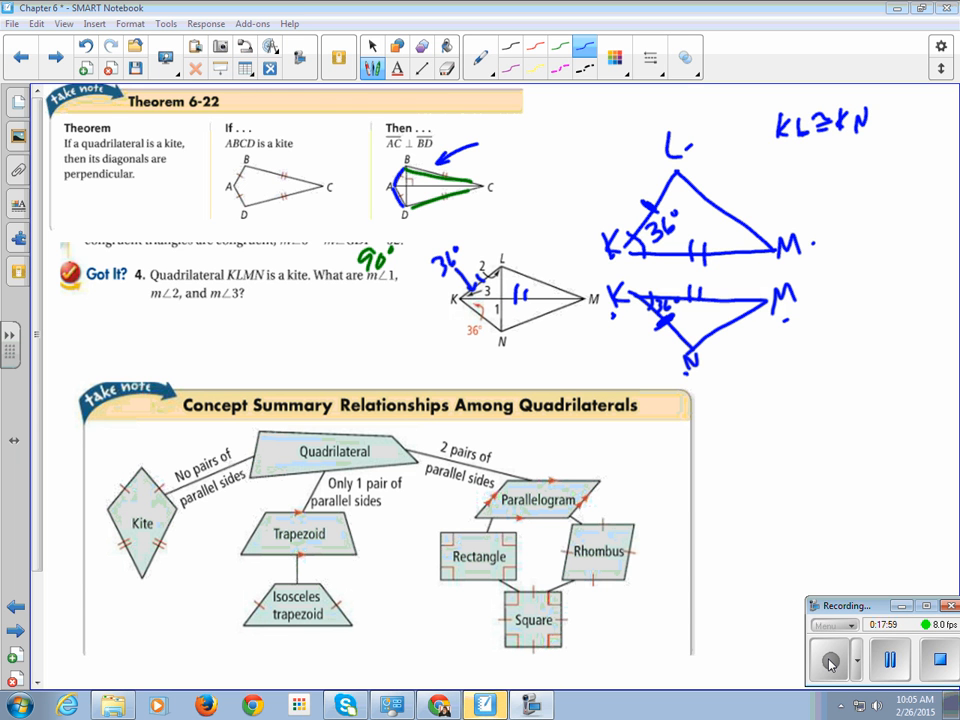
pyautogui.moveTo(770, 150); pyautogui.dragTo(782, 172)
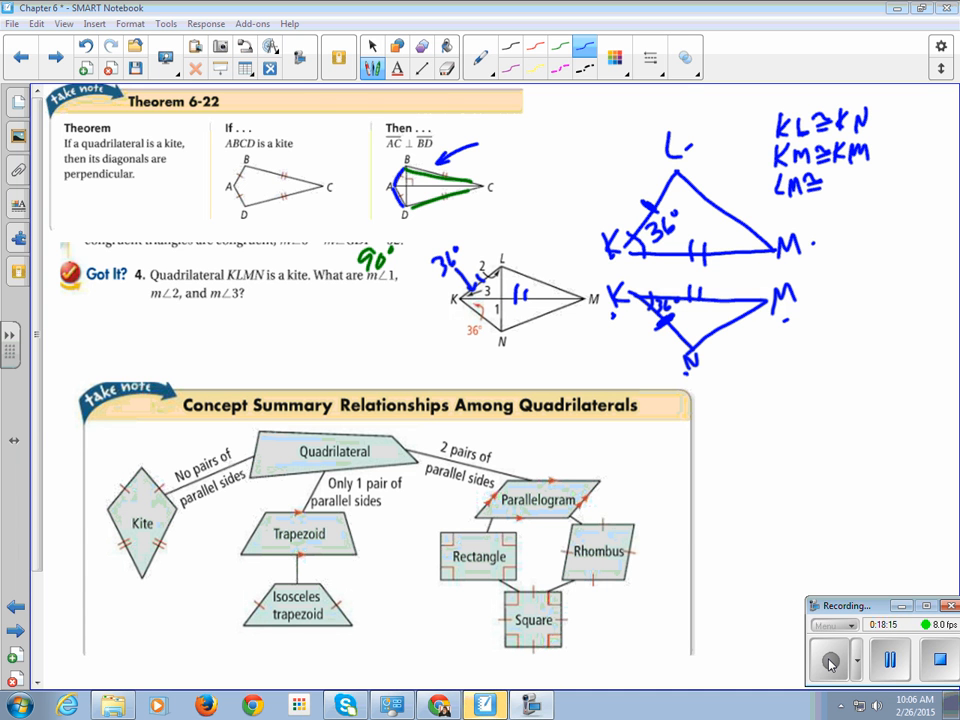
pyautogui.write('NM')
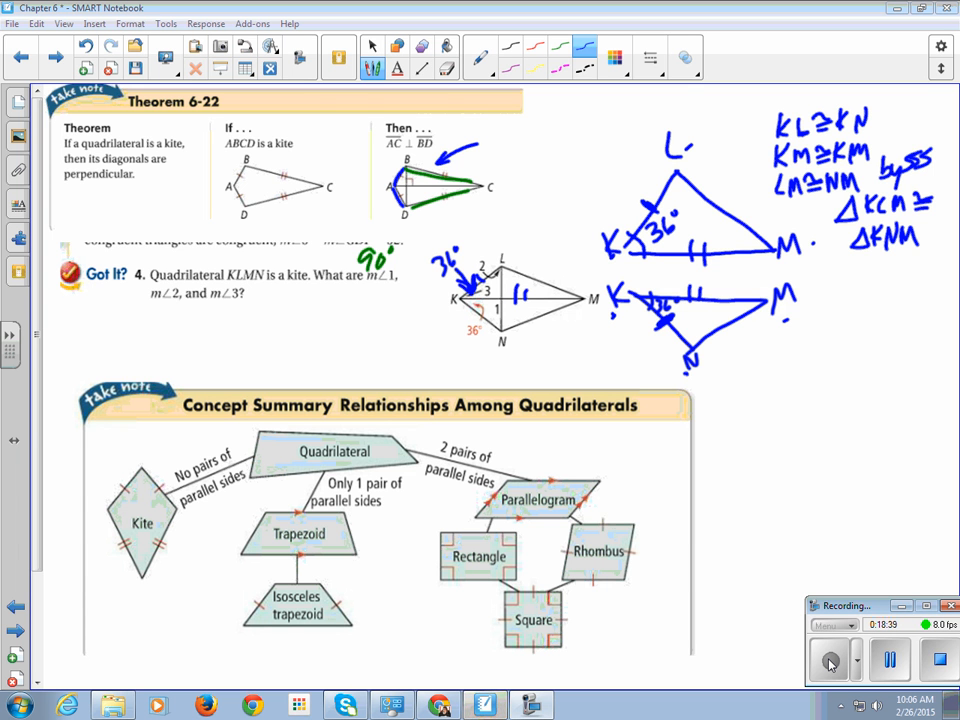
pyautogui.write('36°')
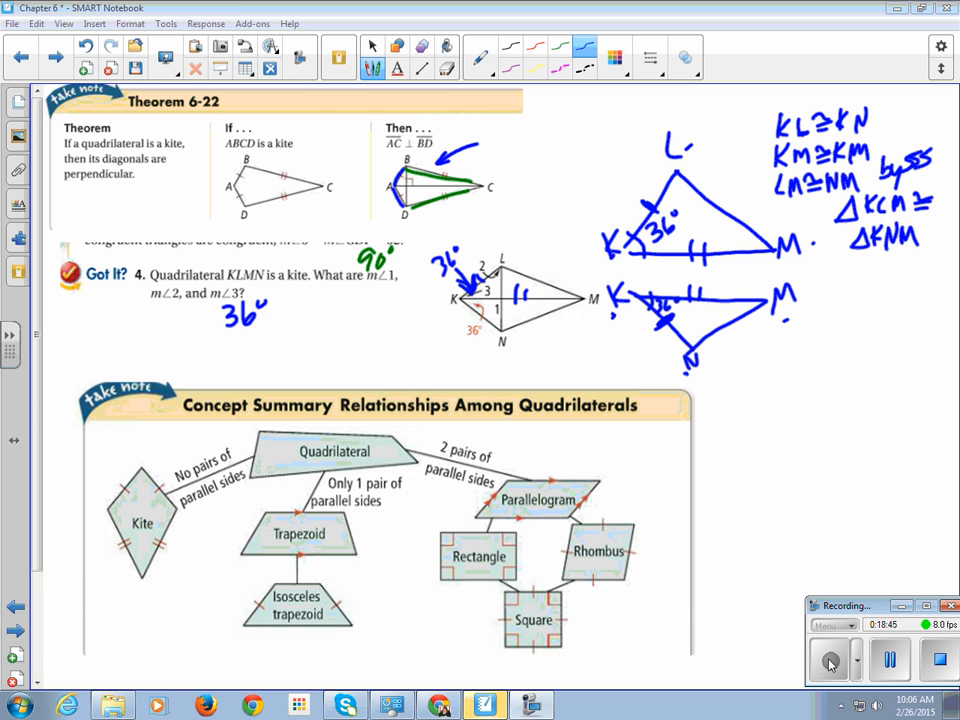
# Step: Pen the kite angle answers 36° and 90 − 36 = 54°, circling 36°
pyautogui.click(372, 47)
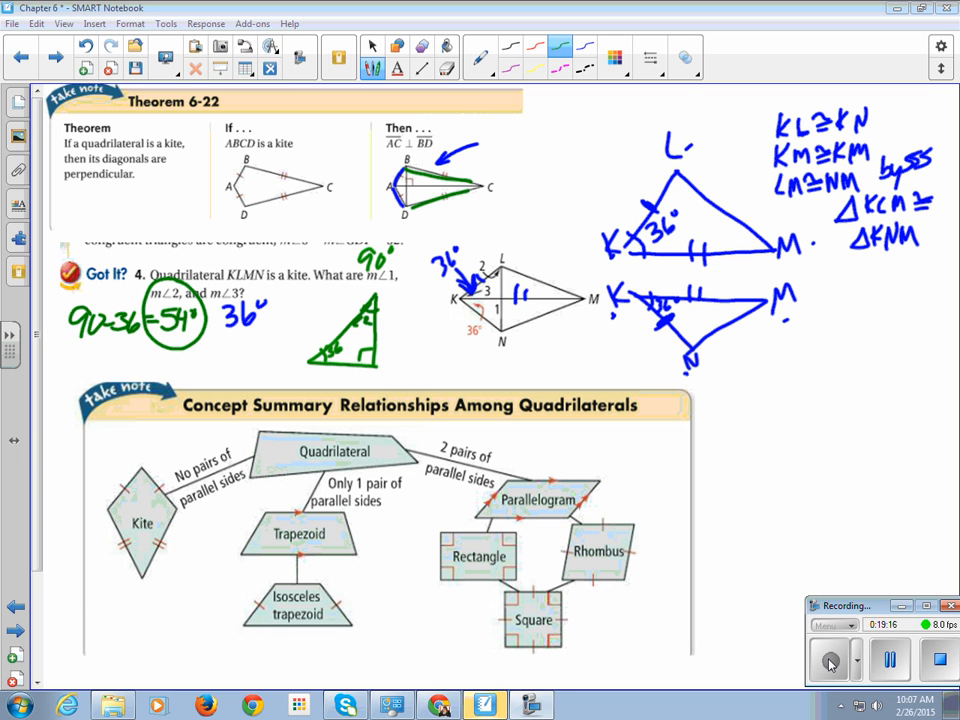
pyautogui.moveTo(220, 290); pyautogui.dragTo(270, 340)
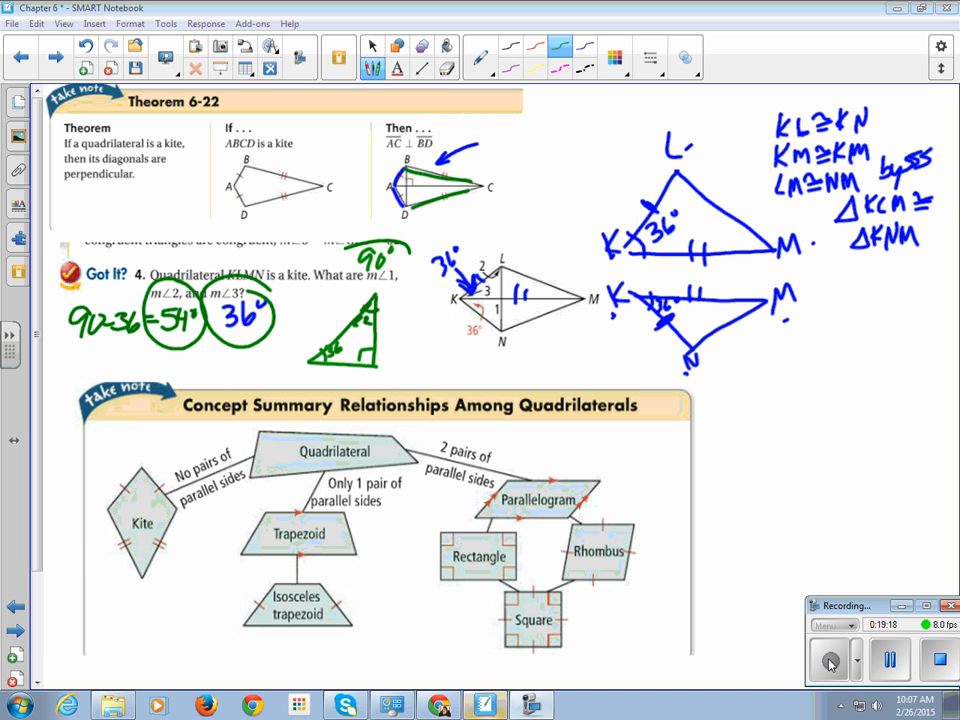